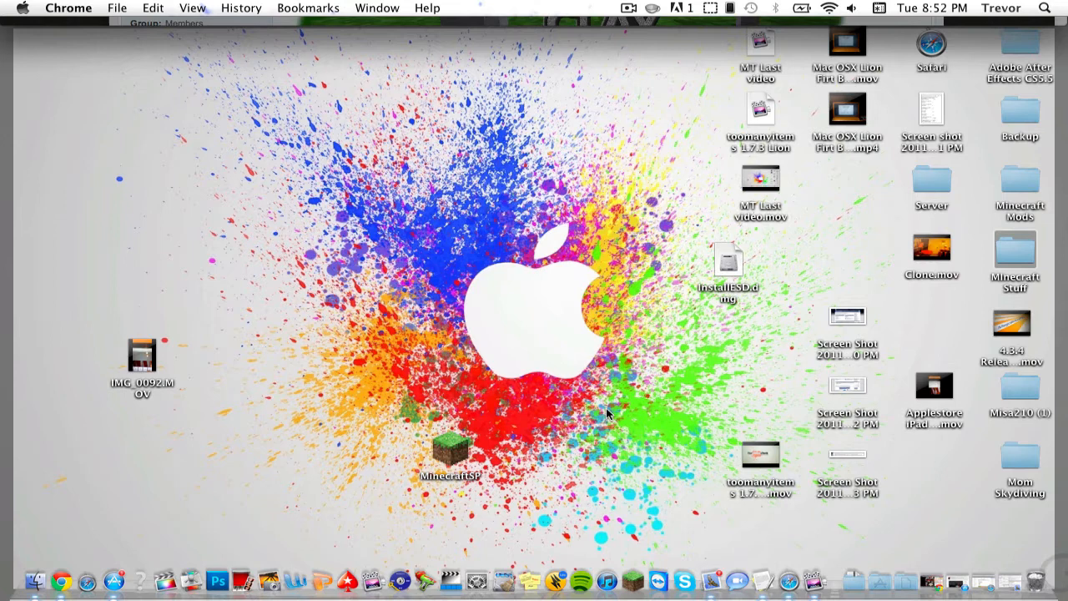
mouse_move(237, 163)
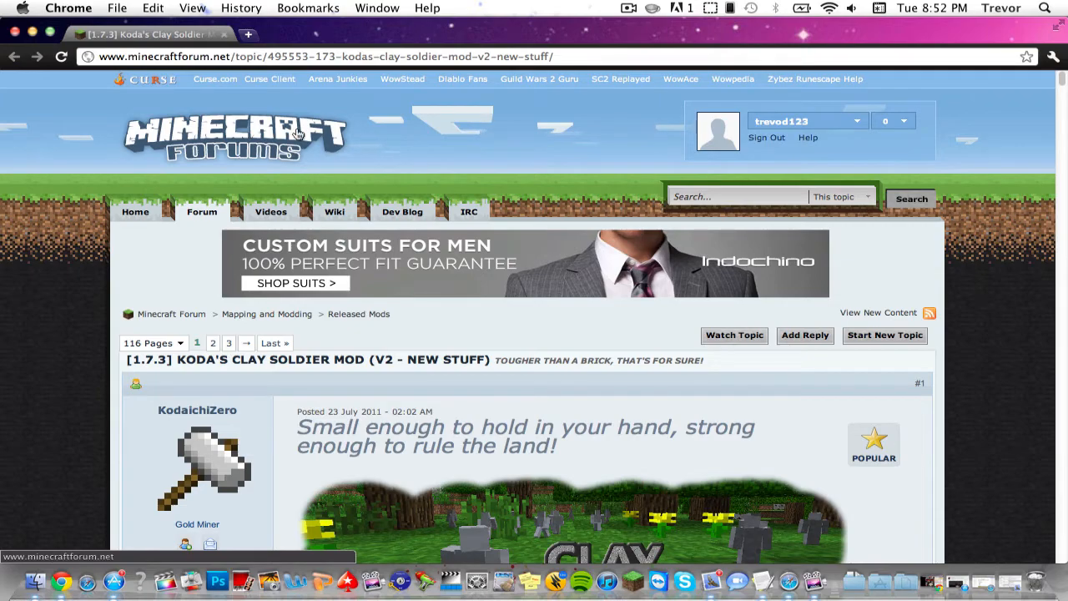
Scroll through the Clay Soldier thread's features and instructions down to its Downloads list
scroll("down", 3)
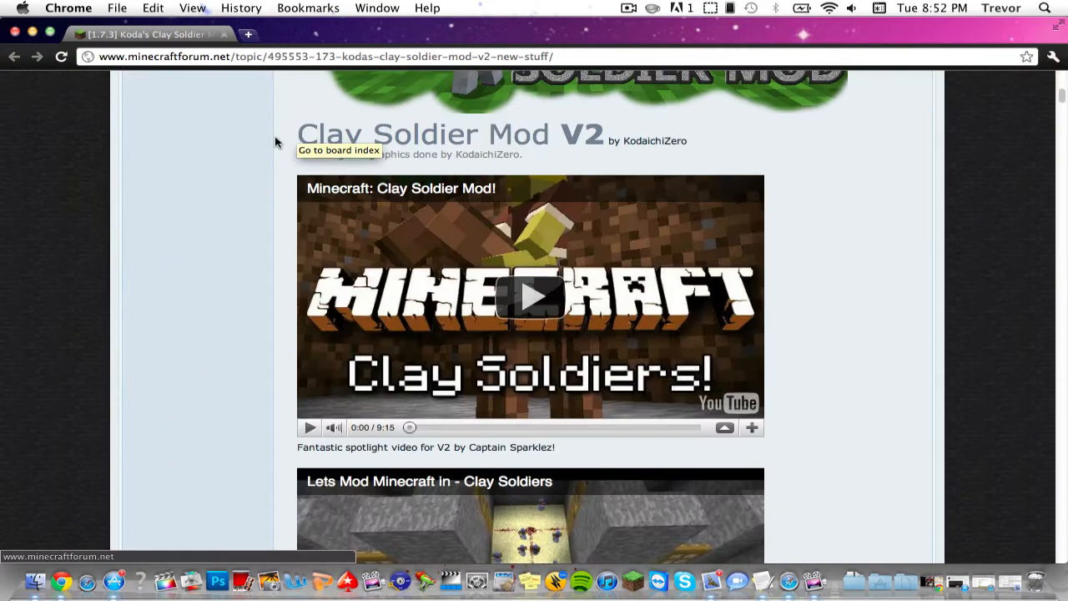
scroll("down", 3)
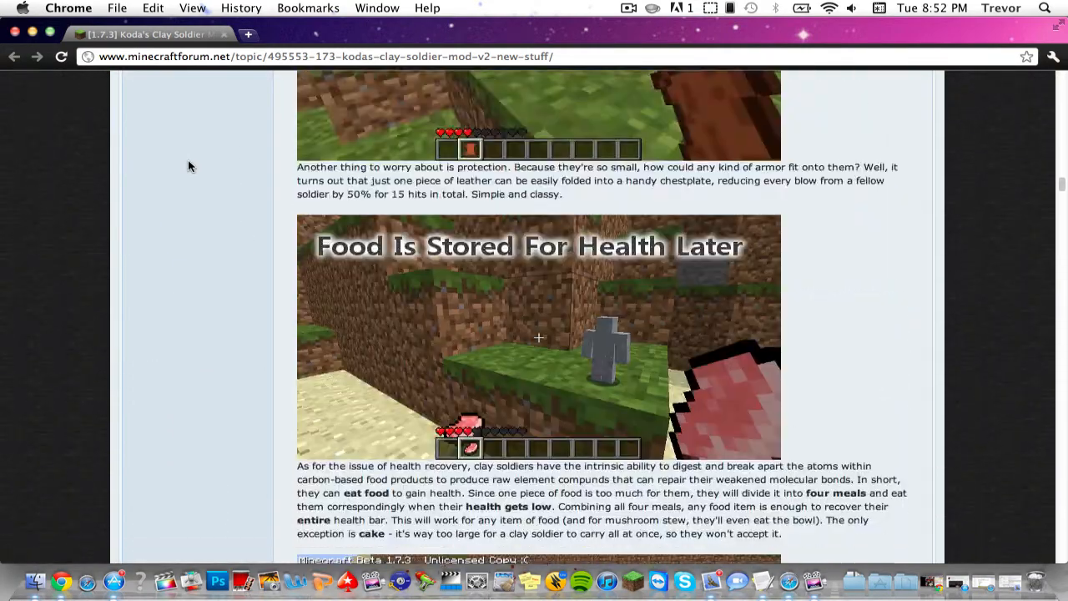
scroll("down", 3)
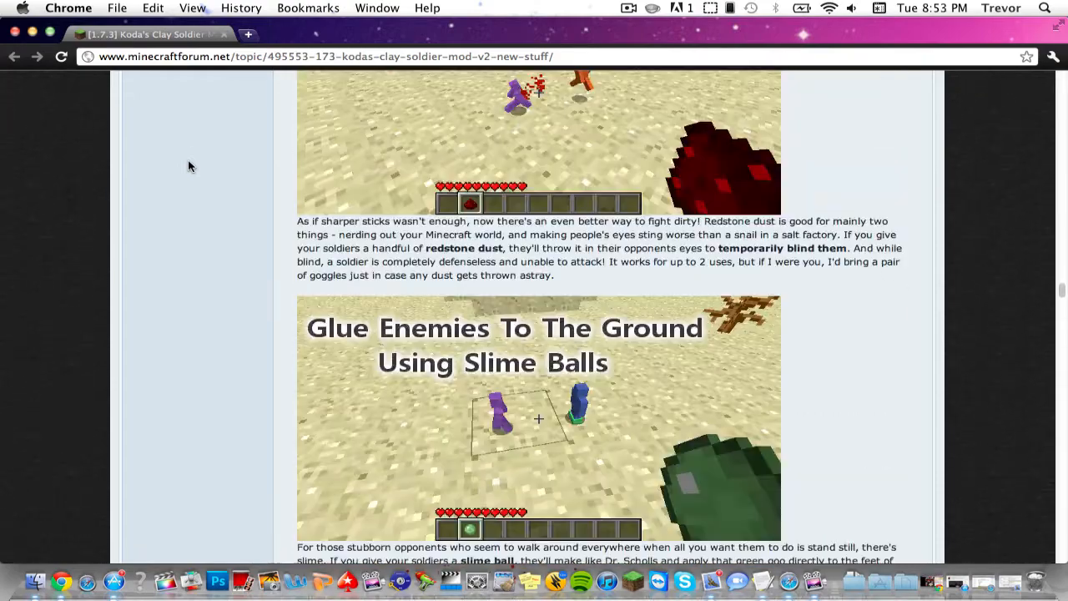
scroll("down", 3)
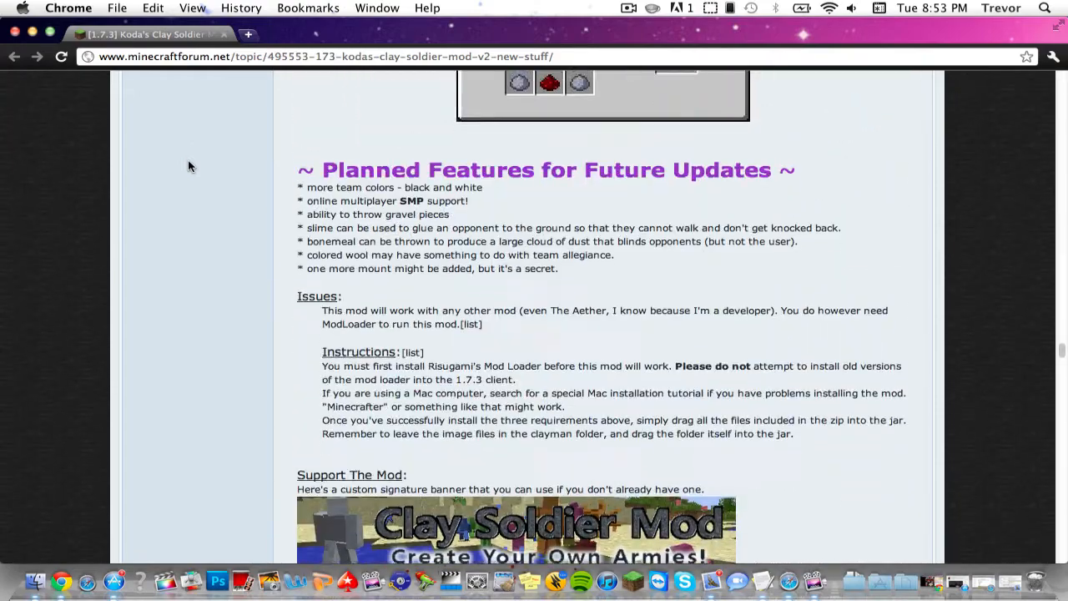
scroll("down", 3)
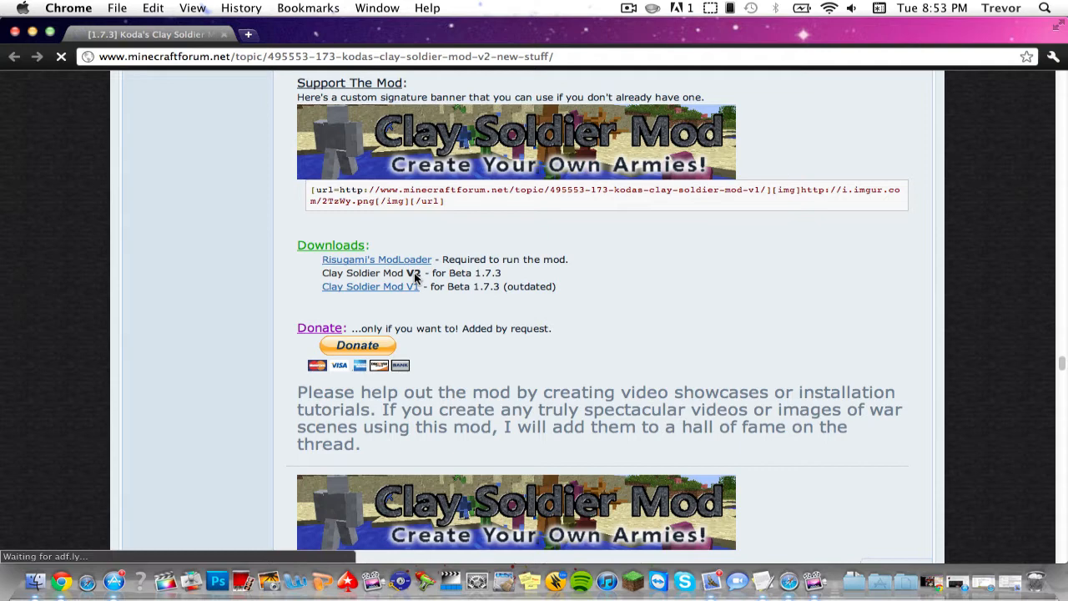
Open the Clay Soldier Mod V2 download link and skip the adf.ly ad page
left_click(384, 273)
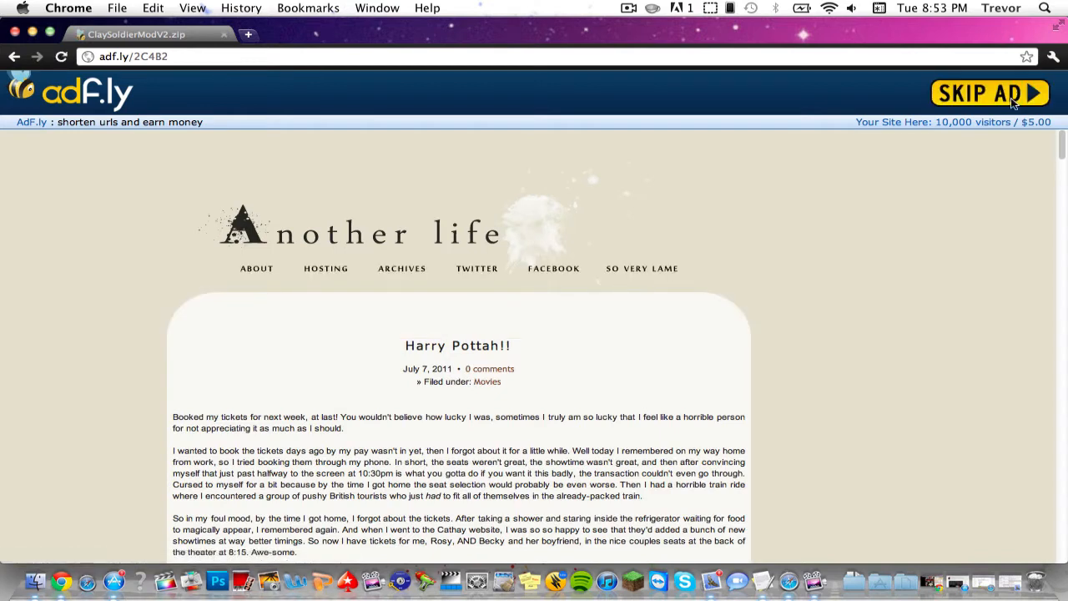
left_click(989, 93)
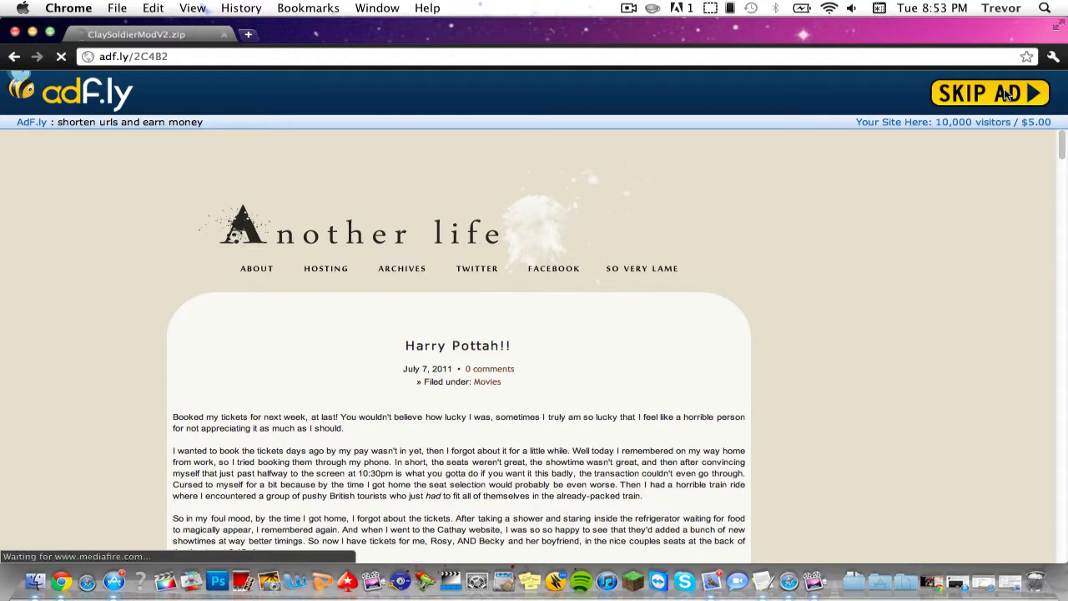
left_click(989, 92)
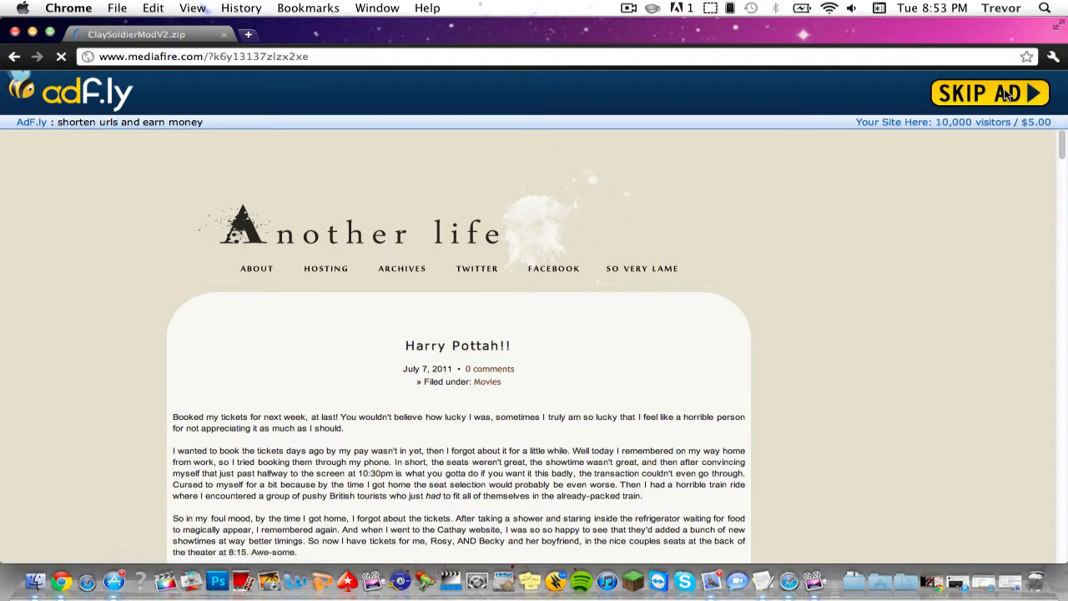
left_click(989, 91)
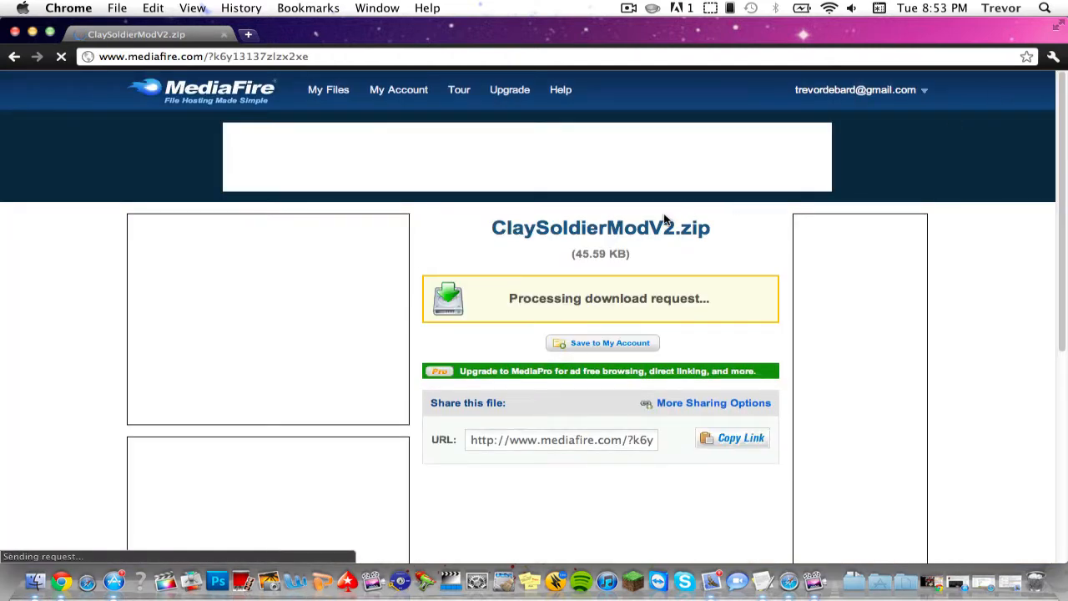
mouse_move(647, 311)
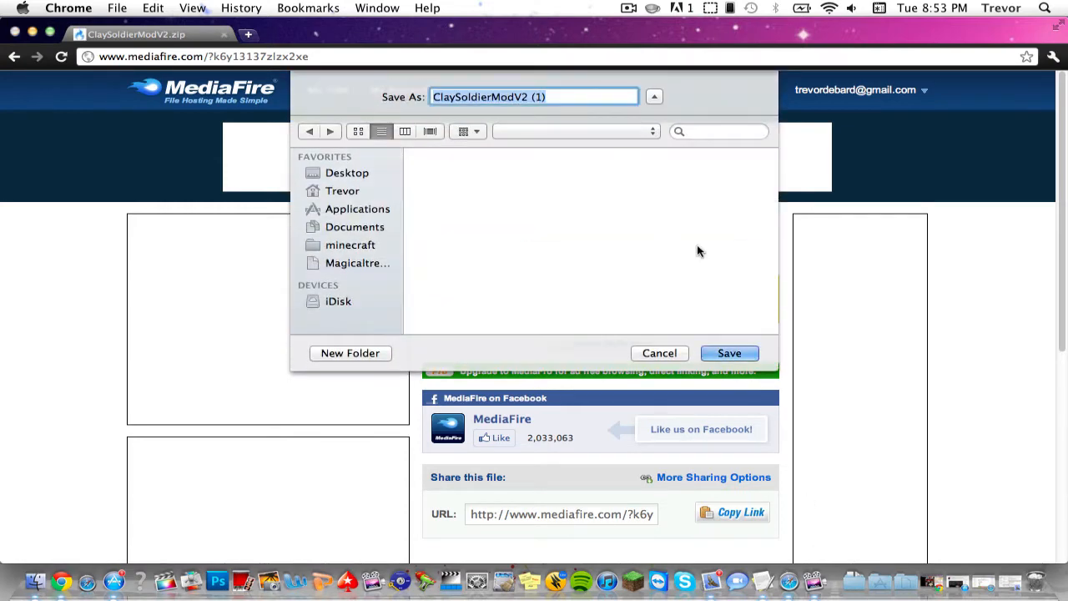
Save ClaySoldierModV2.zip from MediaFire and go back toward the forum
left_click(729, 352)
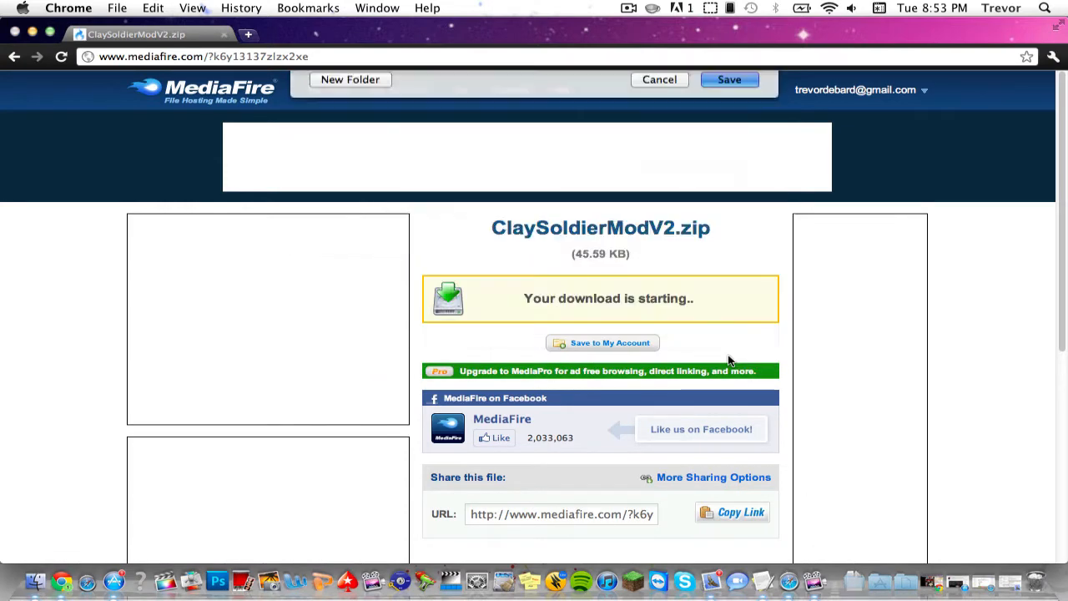
left_click(14, 55)
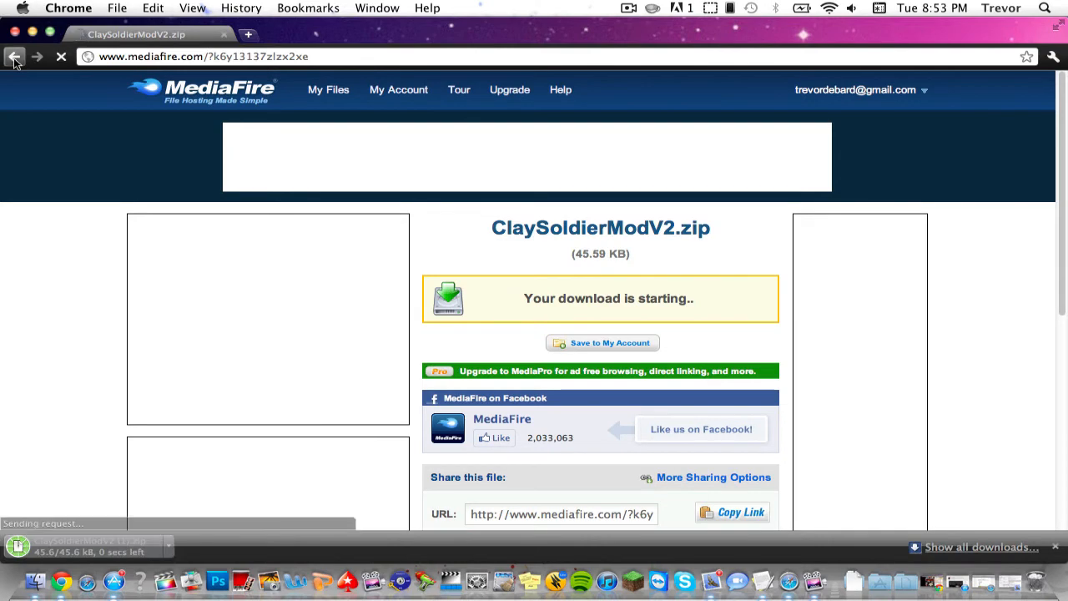
left_click(14, 56)
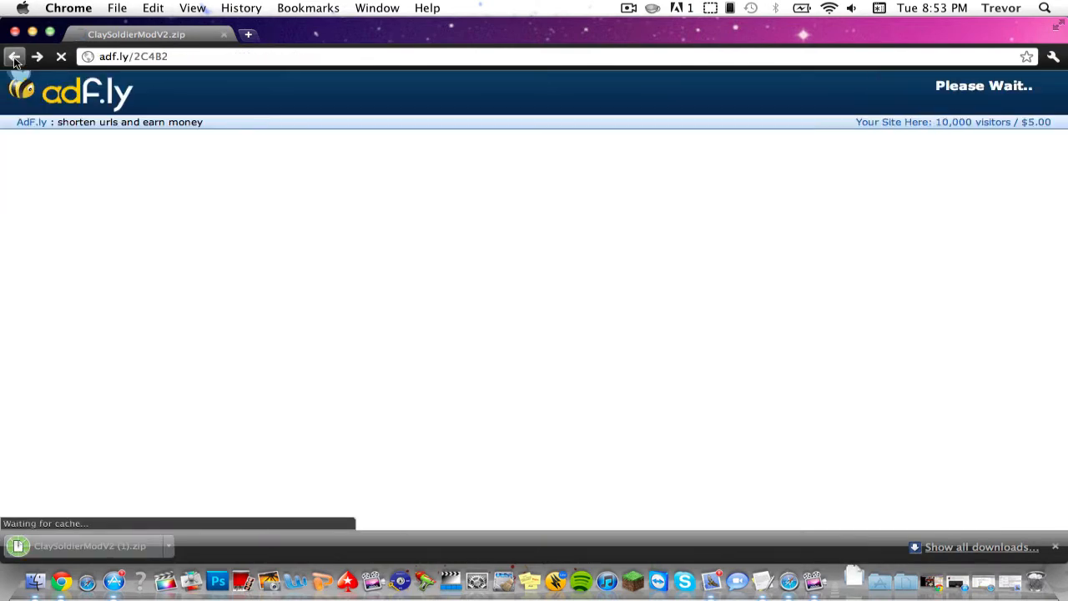
Return to the Clay Soldier thread and scroll to the Risugami's ModLoader link
left_click(14, 56)
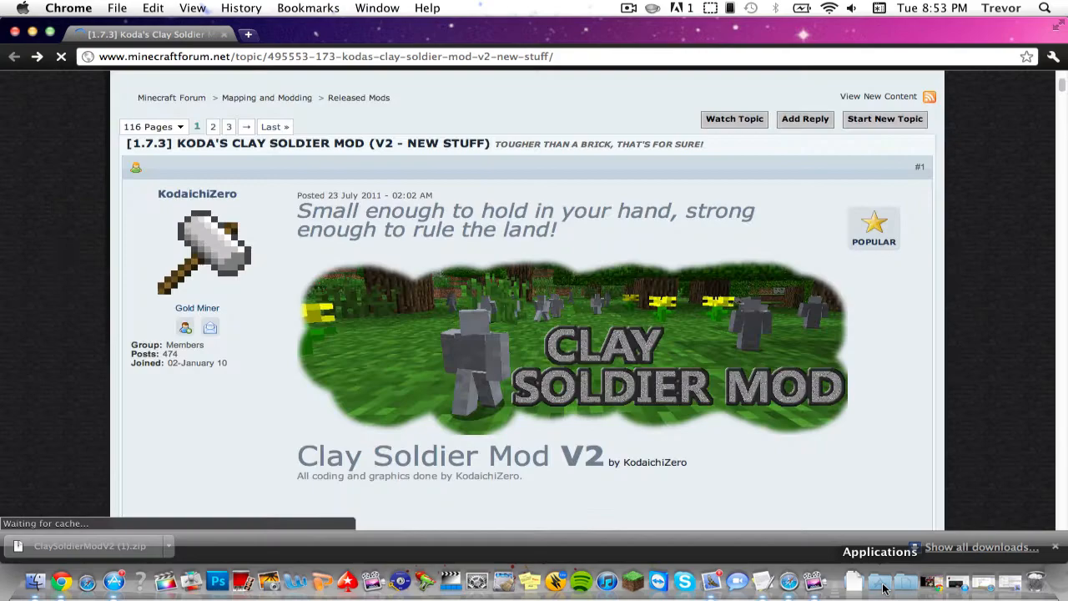
scroll("down", 3)
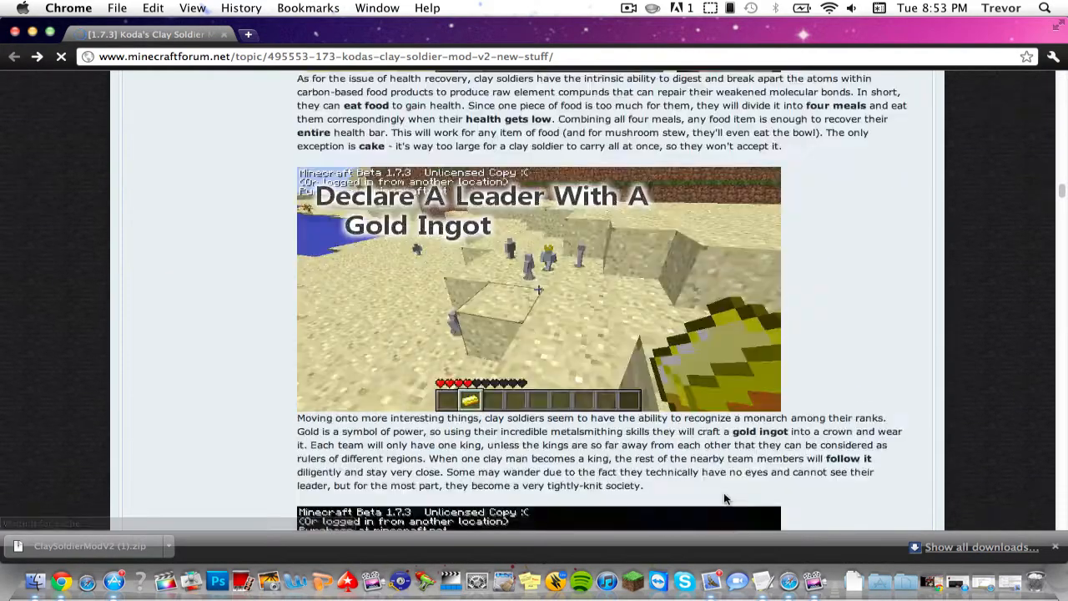
scroll("down", 3)
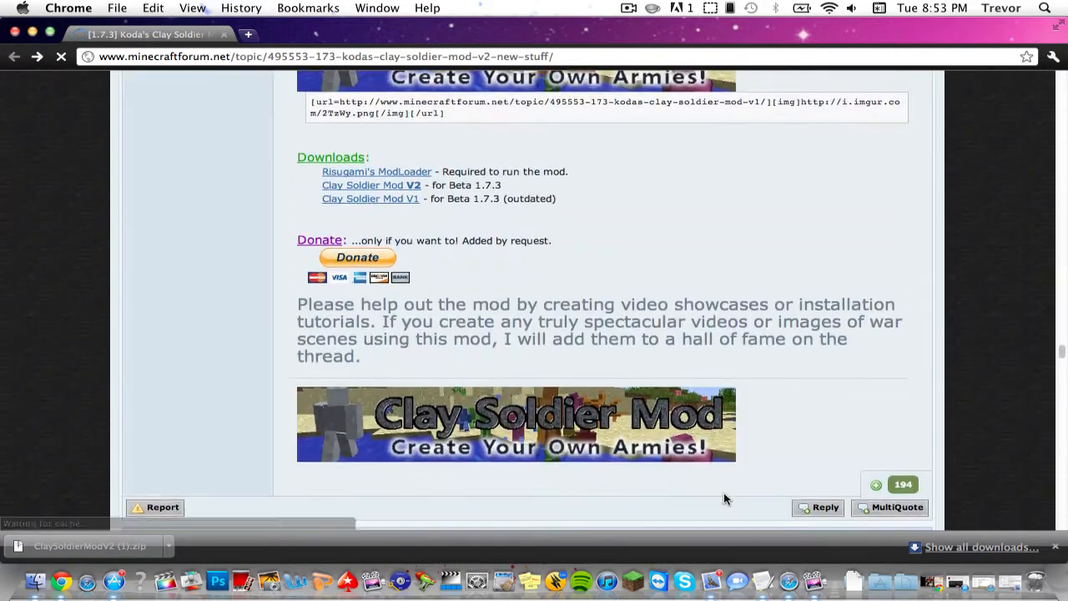
mouse_move(392, 176)
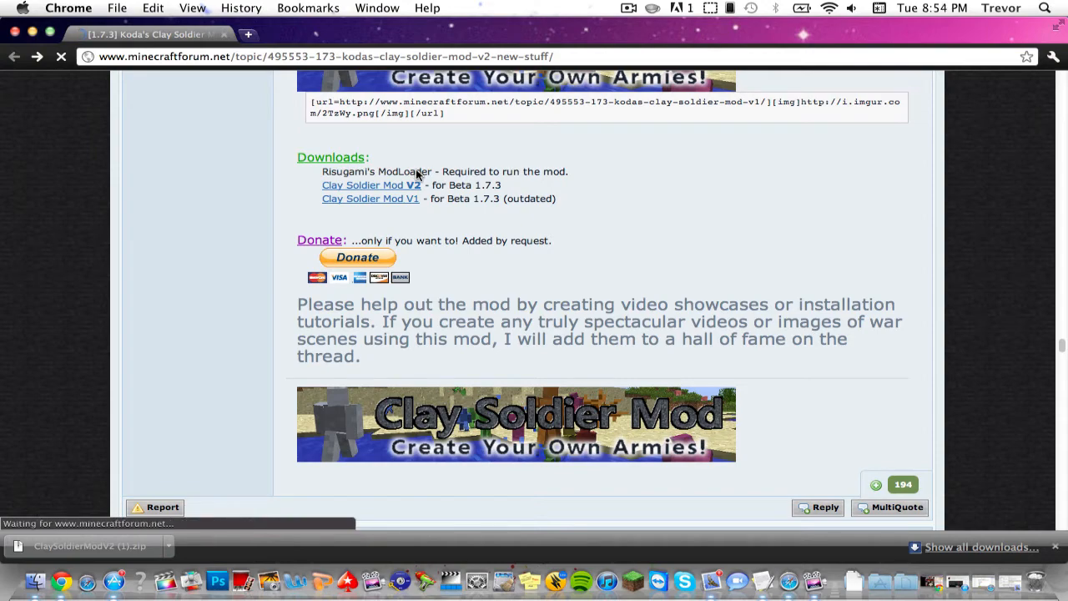
Open Risugami's mods topic and save the ModLoader Beta 1.7.3 direct download
left_click(369, 171)
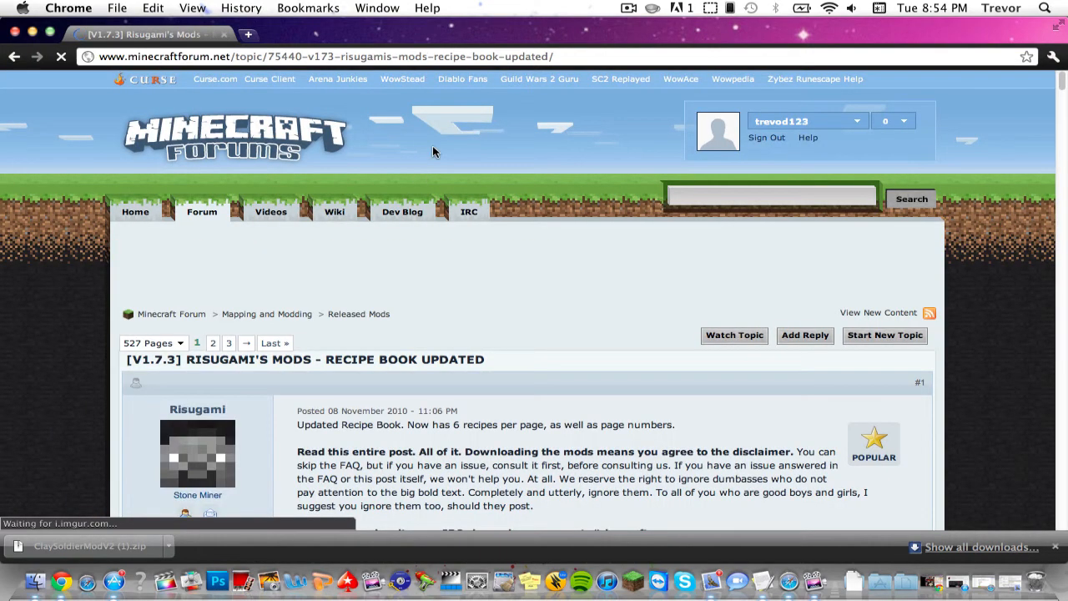
scroll("down", 3)
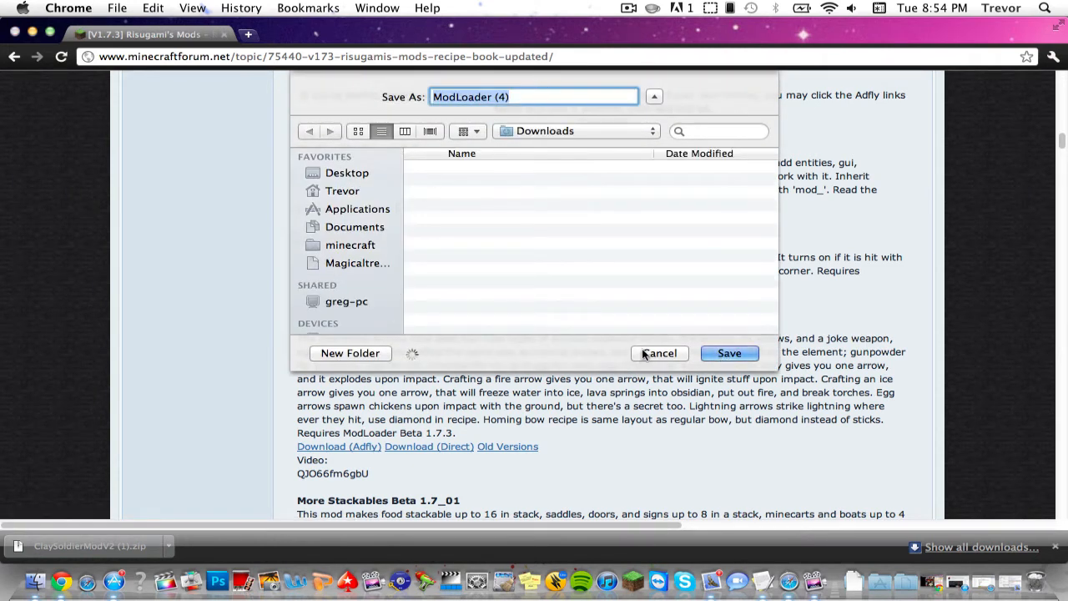
left_click(659, 353)
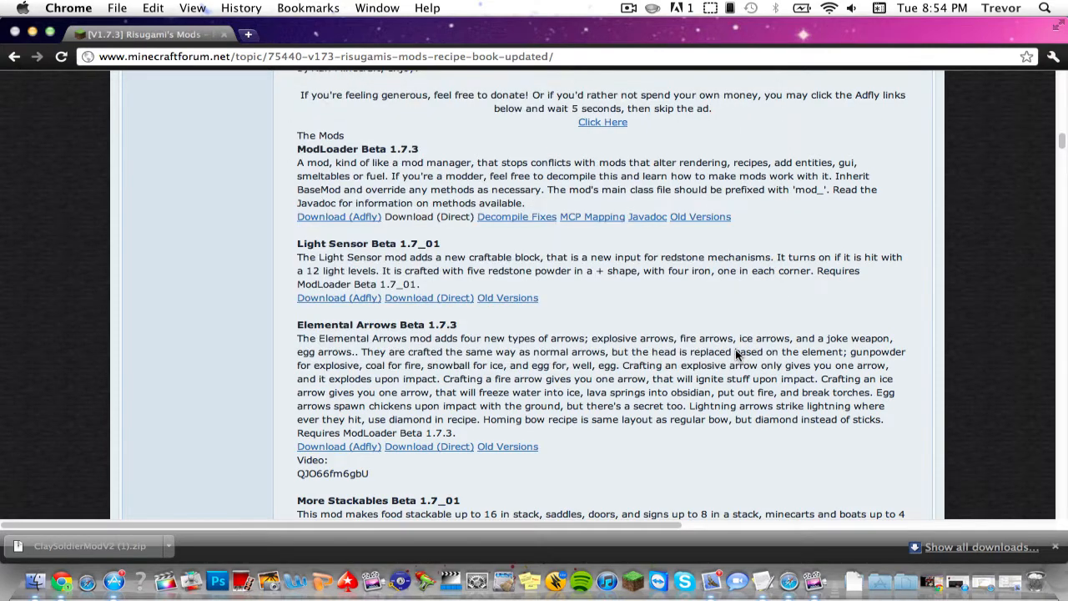
Hide Chrome and open ClaySoldierModV2 (1).zip from the Downloads stack
left_click(429, 216)
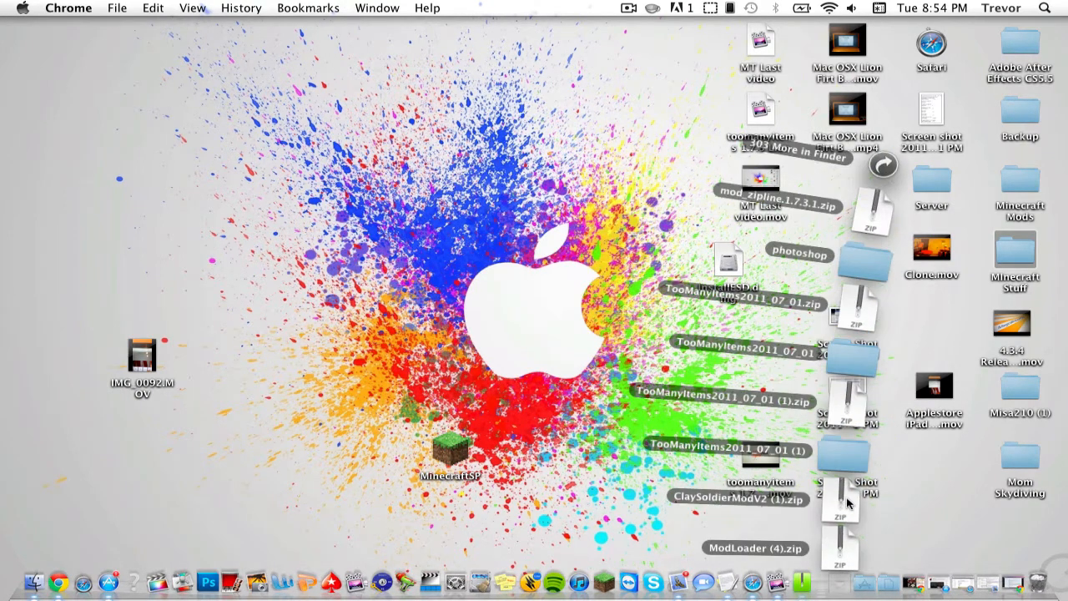
double_click(838, 547)
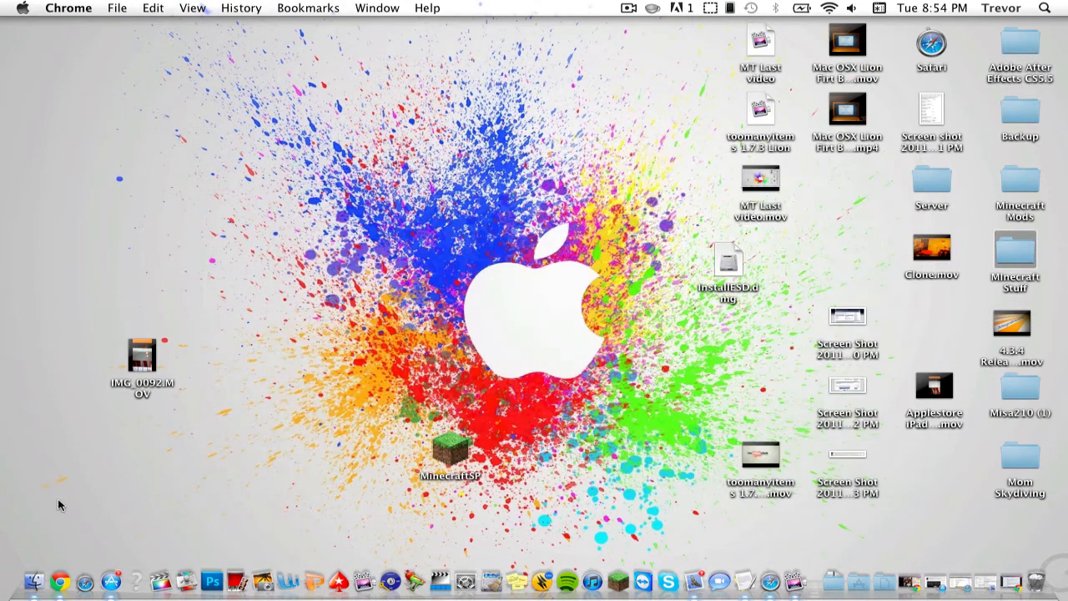
Navigate a new Finder window to ~/Library/Application Support/minecraft via Go to Folder
left_click(33, 580)
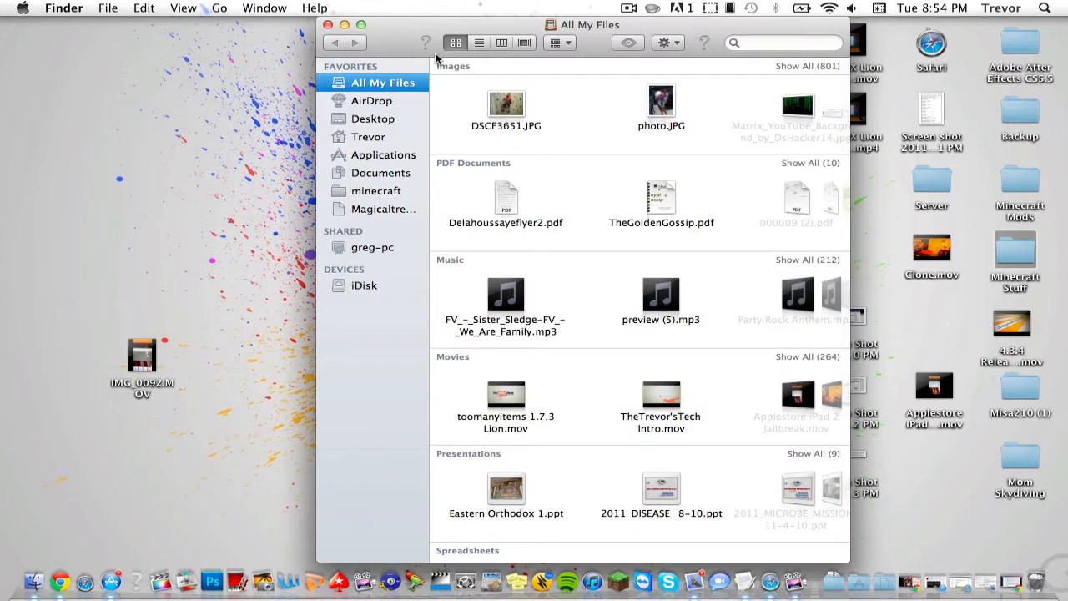
left_click(369, 136)
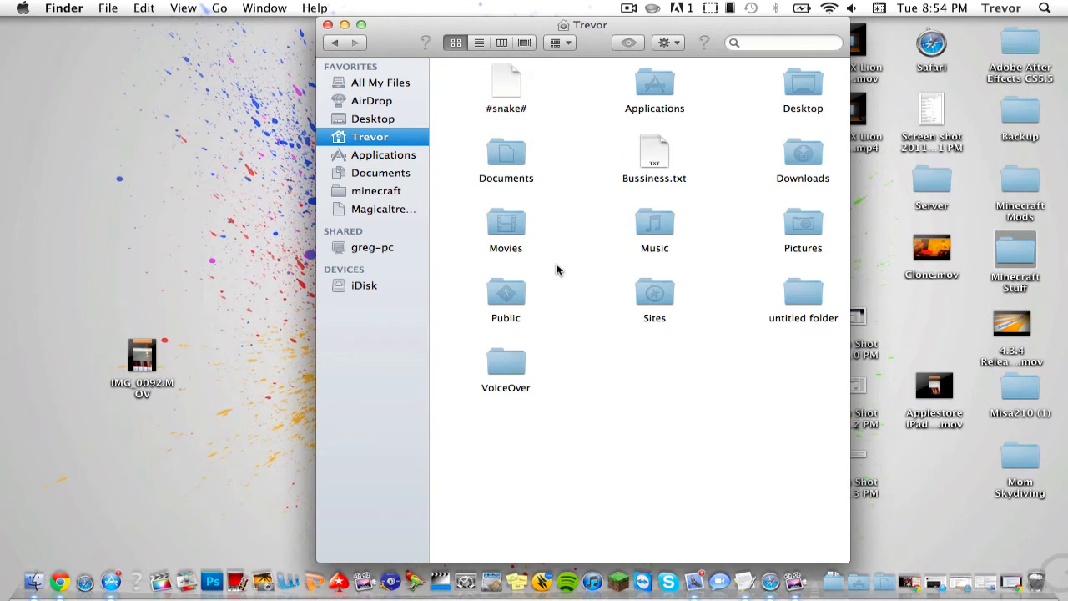
mouse_move(263, 6)
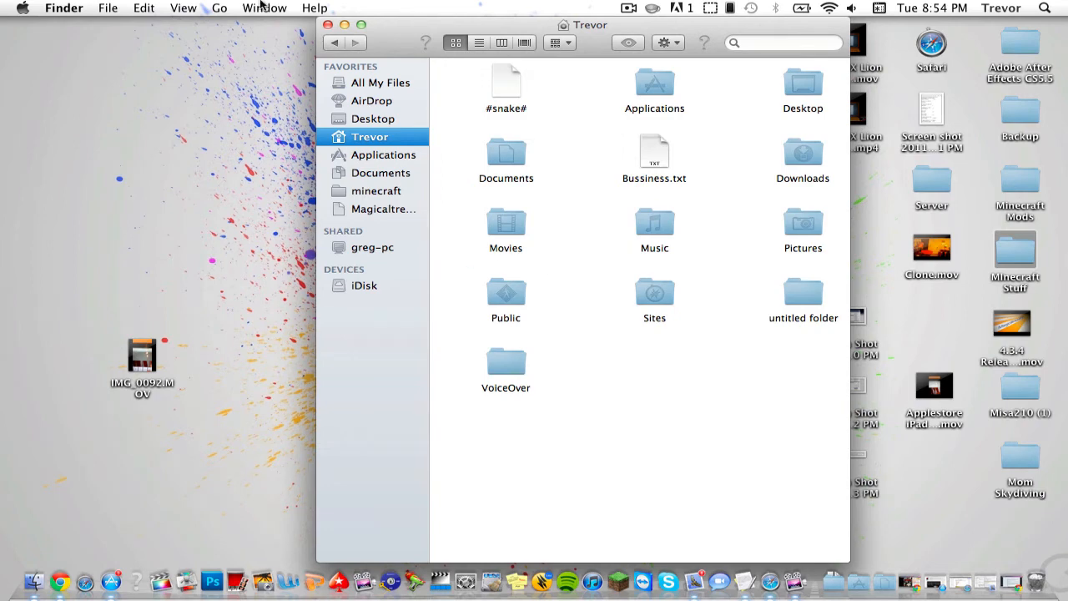
left_click(219, 7)
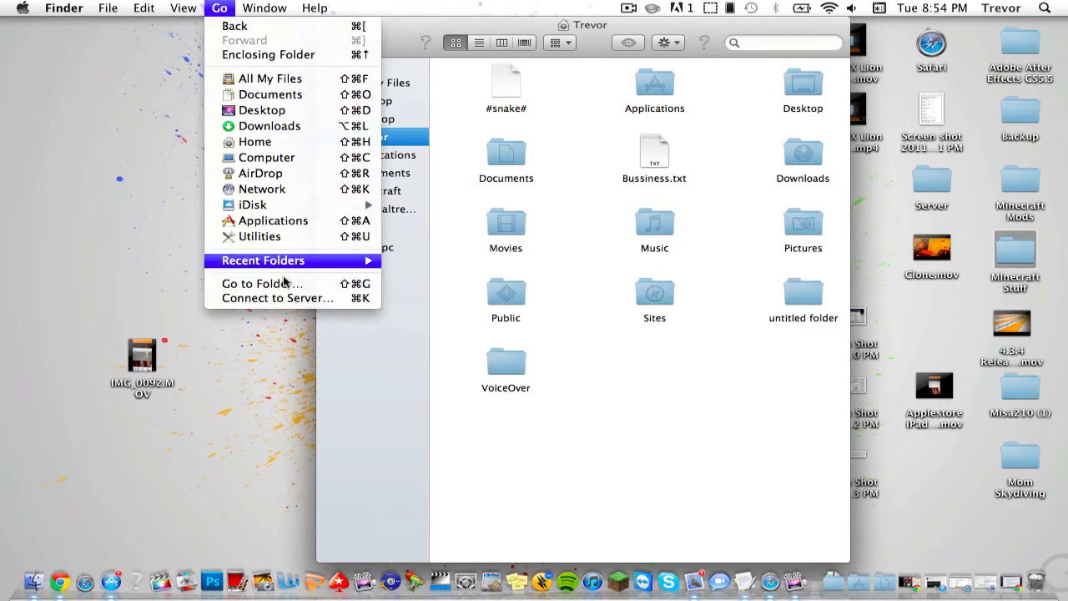
left_click(256, 283)
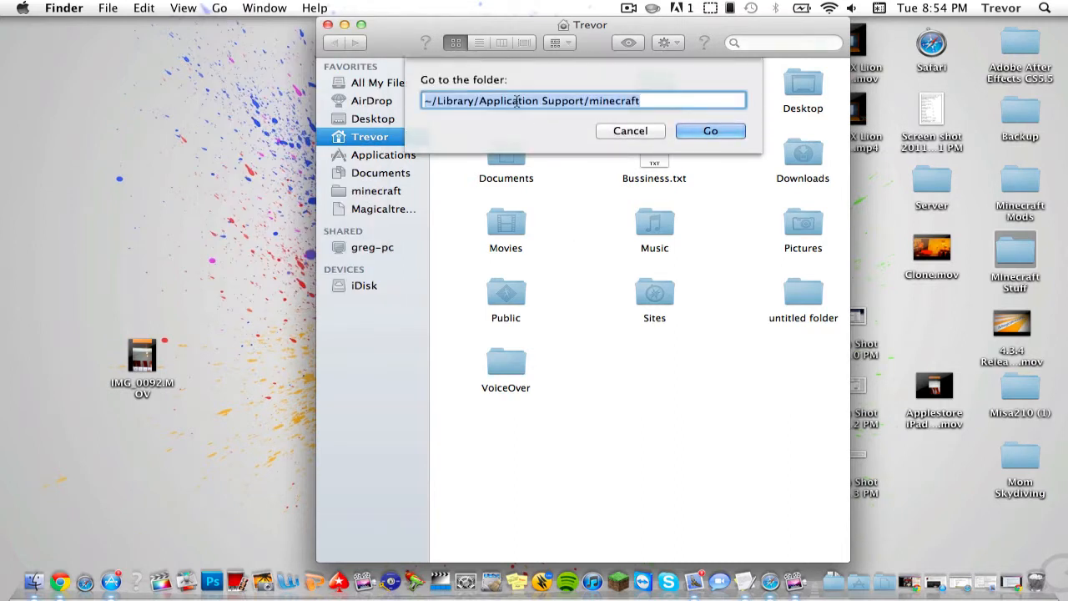
left_click(534, 100)
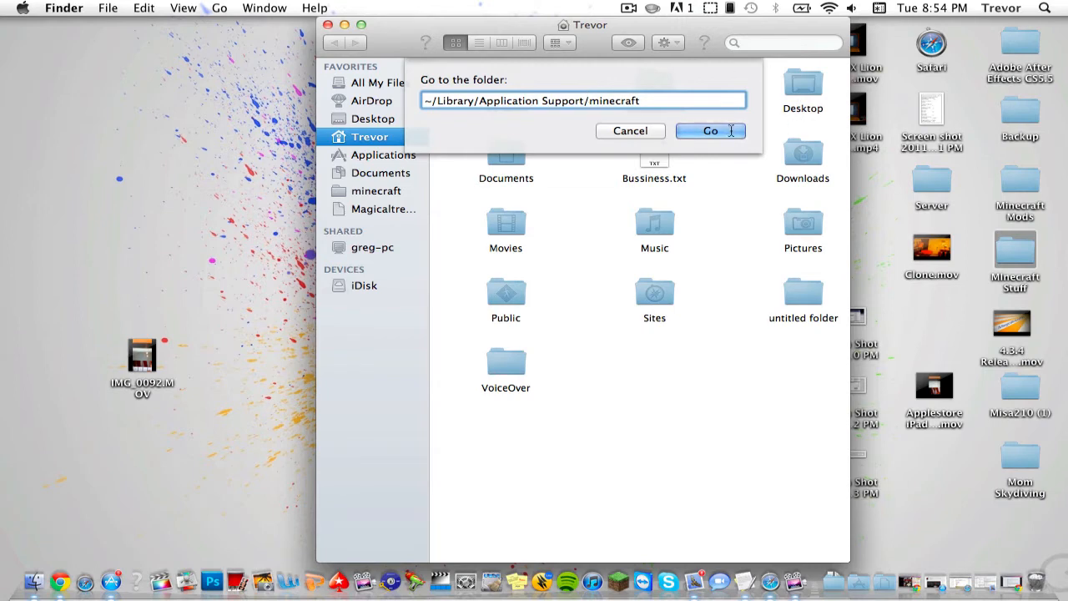
left_click(709, 130)
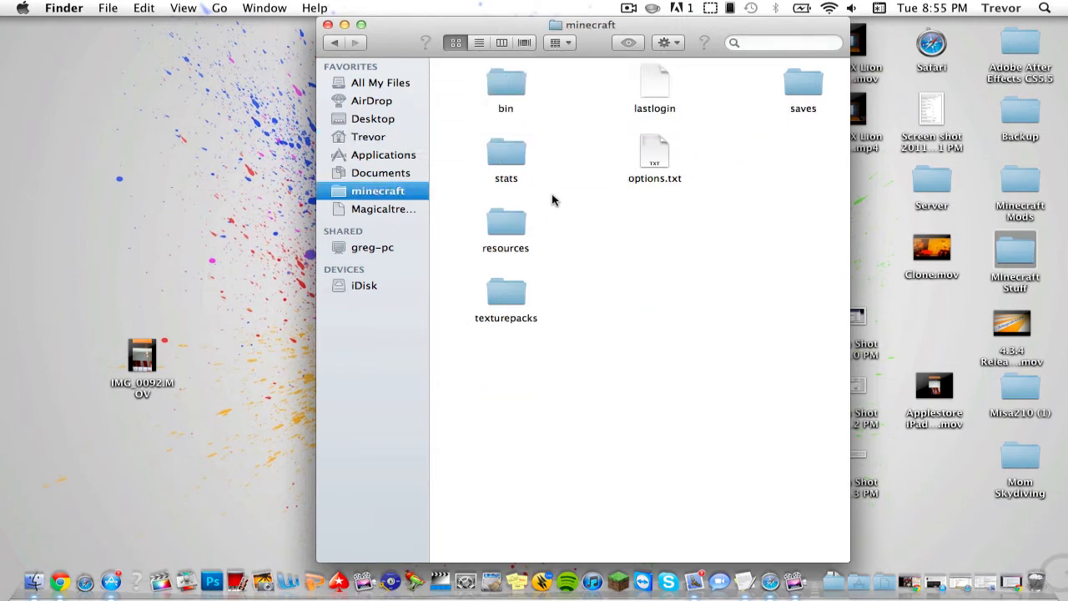
mouse_move(505, 86)
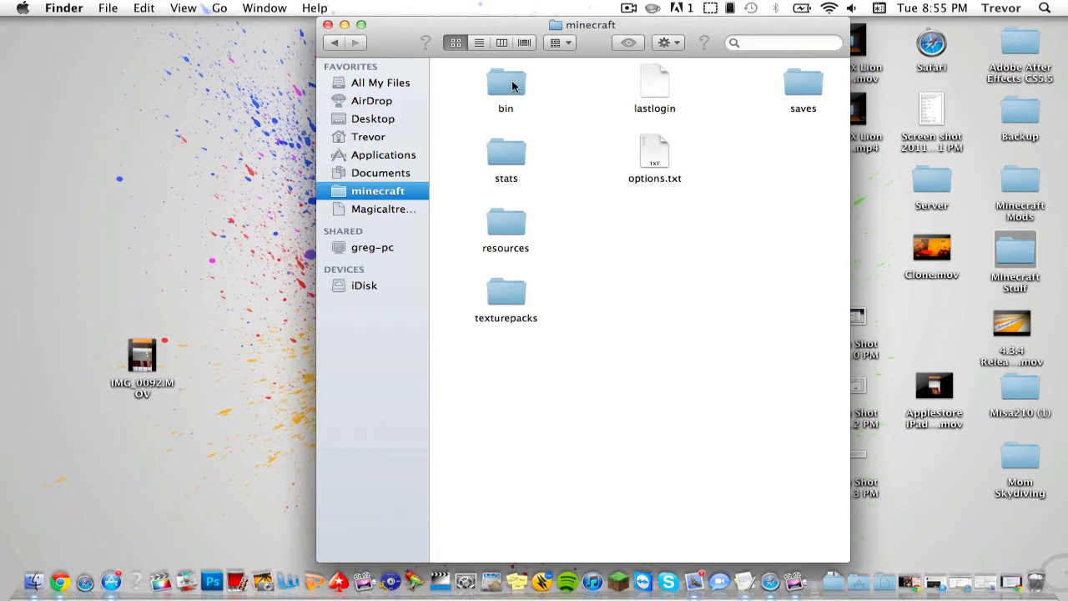
Open the bin folder and select minecraft.jar
double_click(506, 83)
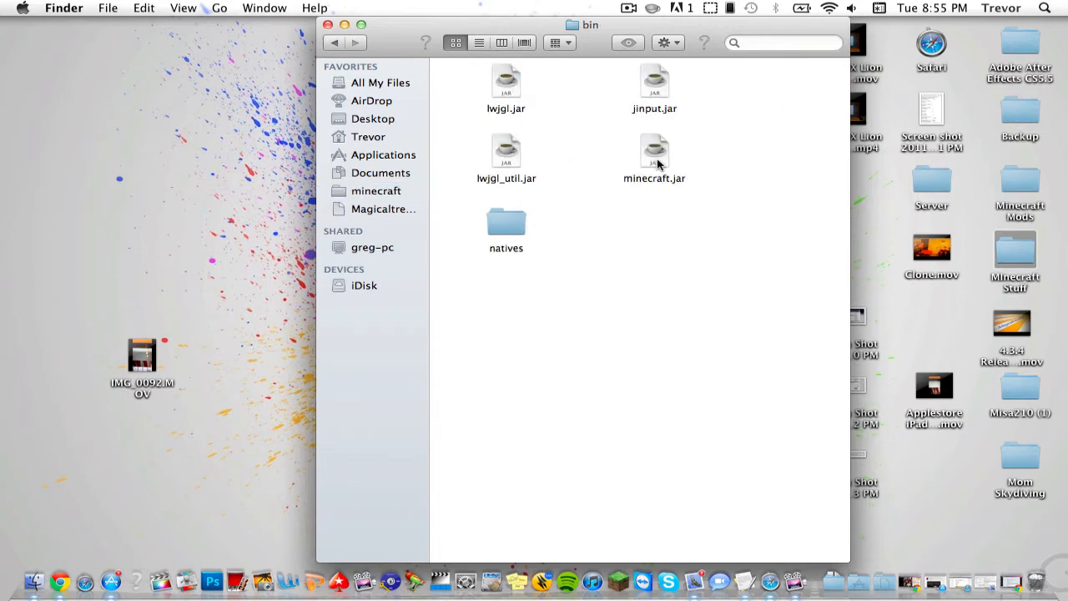
left_click(654, 154)
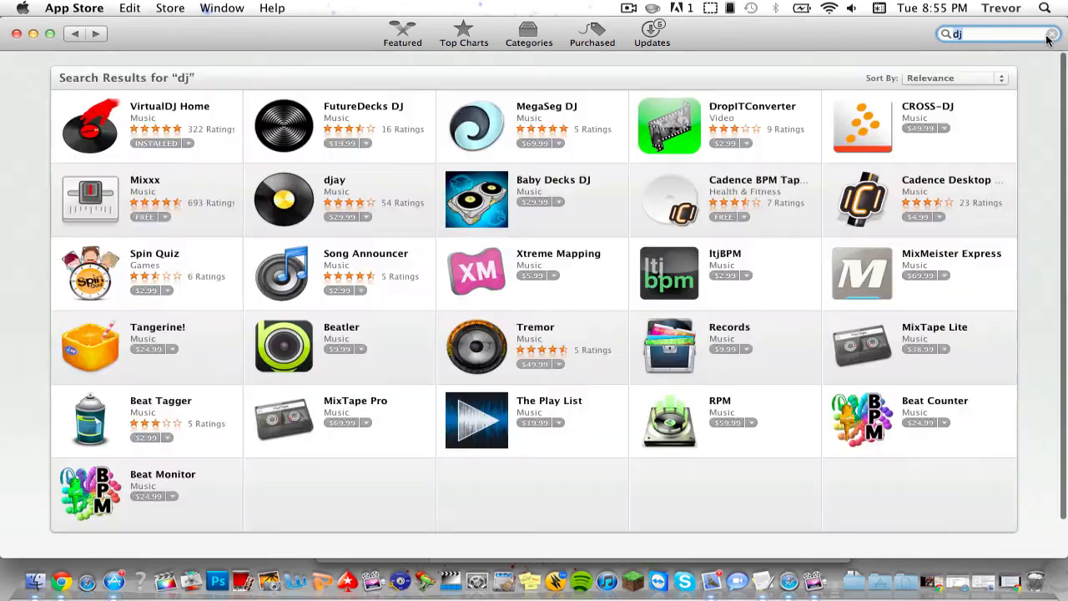
Retype the App Store search as 'the' and bring Finder back in front
type("the")
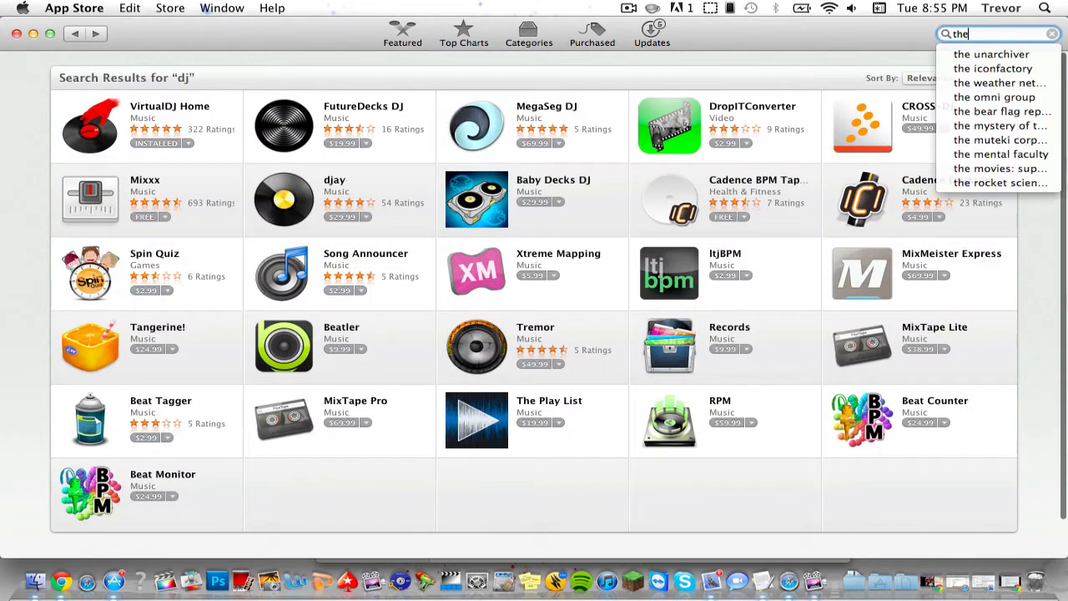
left_click(991, 54)
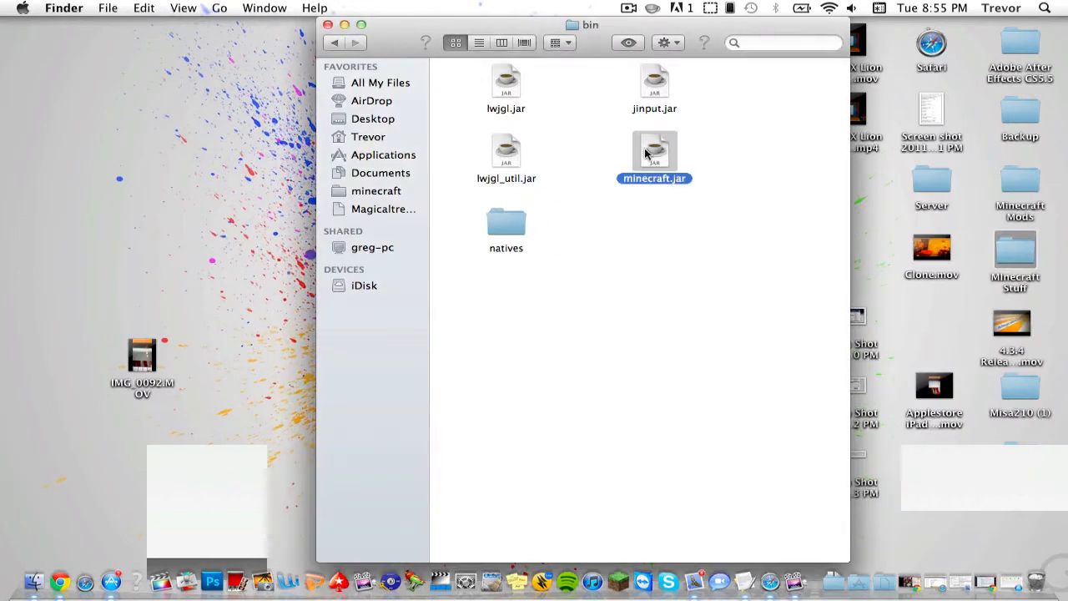
Extract minecraft.jar into a folder and append .jar to that folder's name
right_click(654, 155)
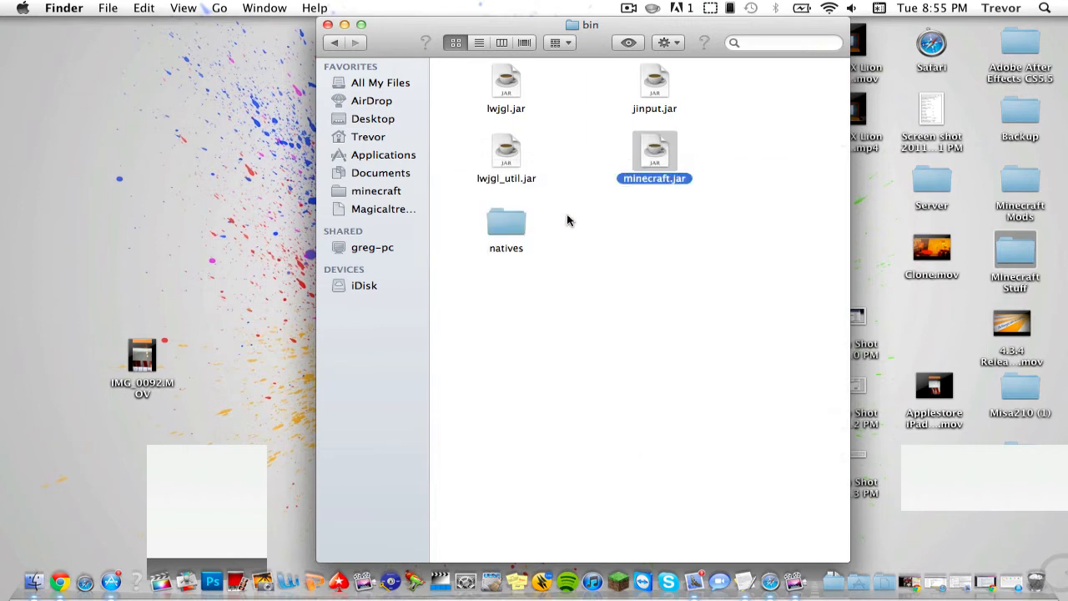
double_click(653, 155)
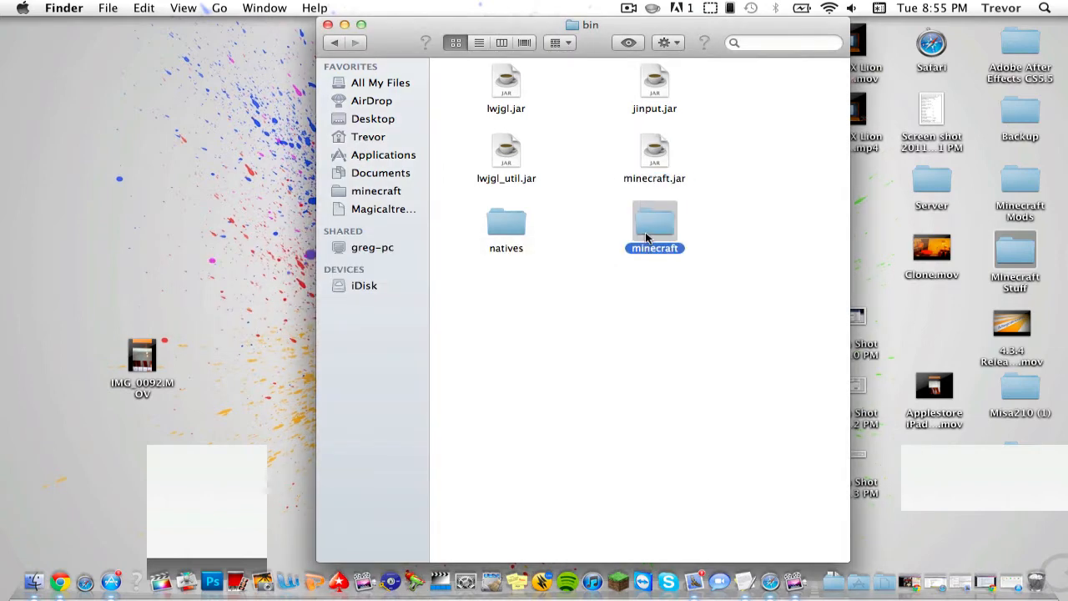
right_click(654, 155)
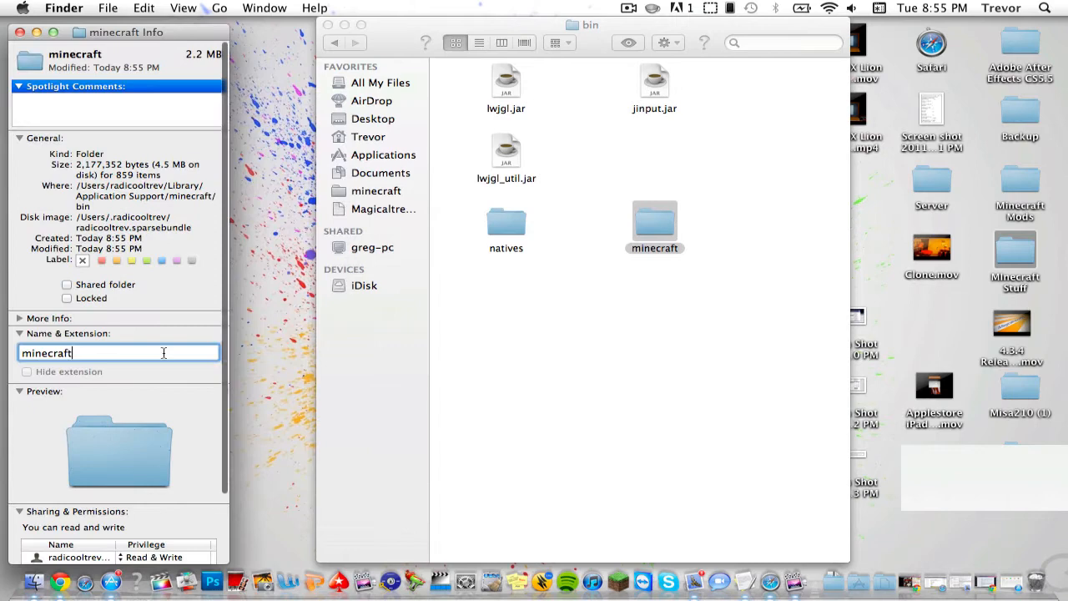
type(".jar")
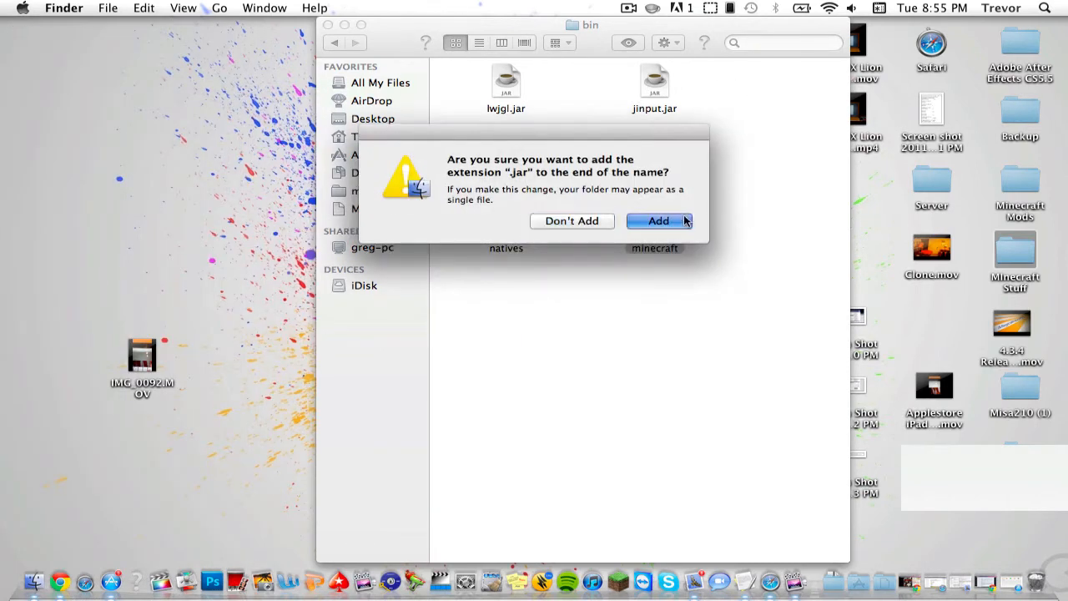
Confirm the .jar extension and scroll through the class files inside minecraft.jar
left_click(658, 220)
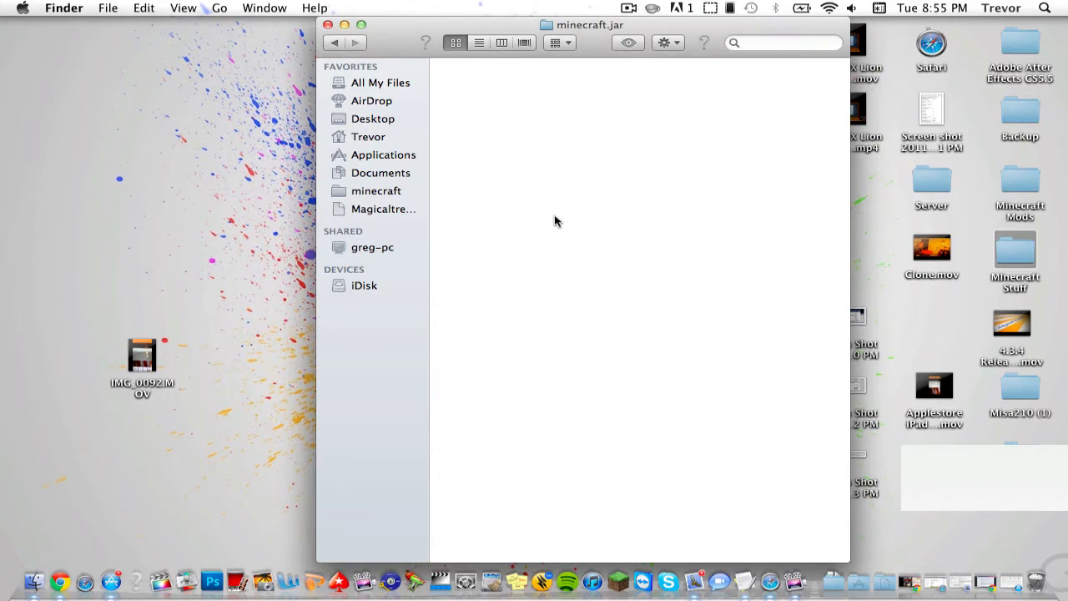
scroll("down", 3)
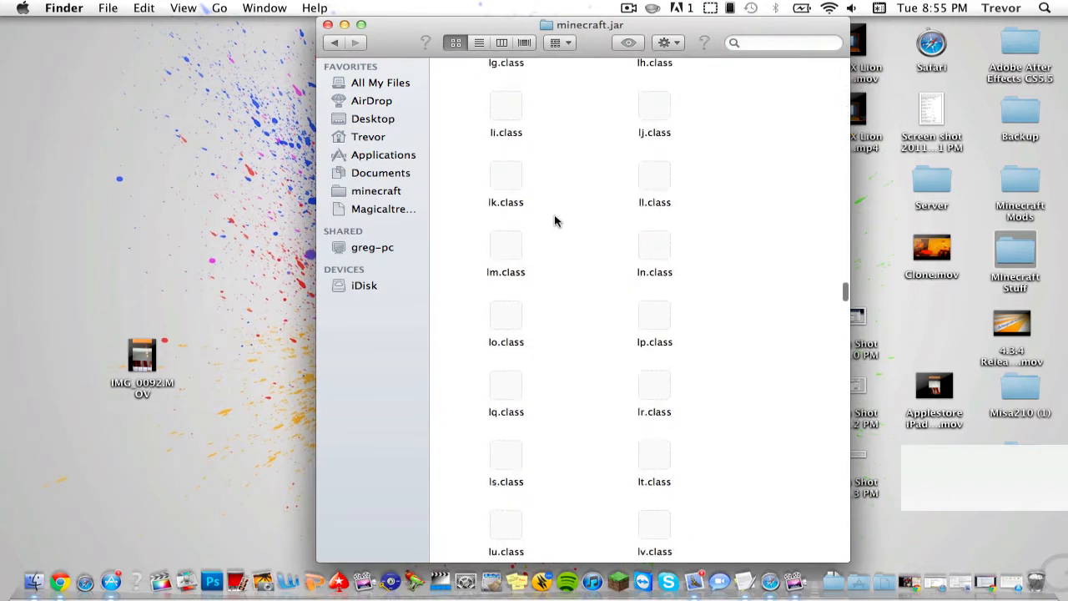
scroll("down", 3)
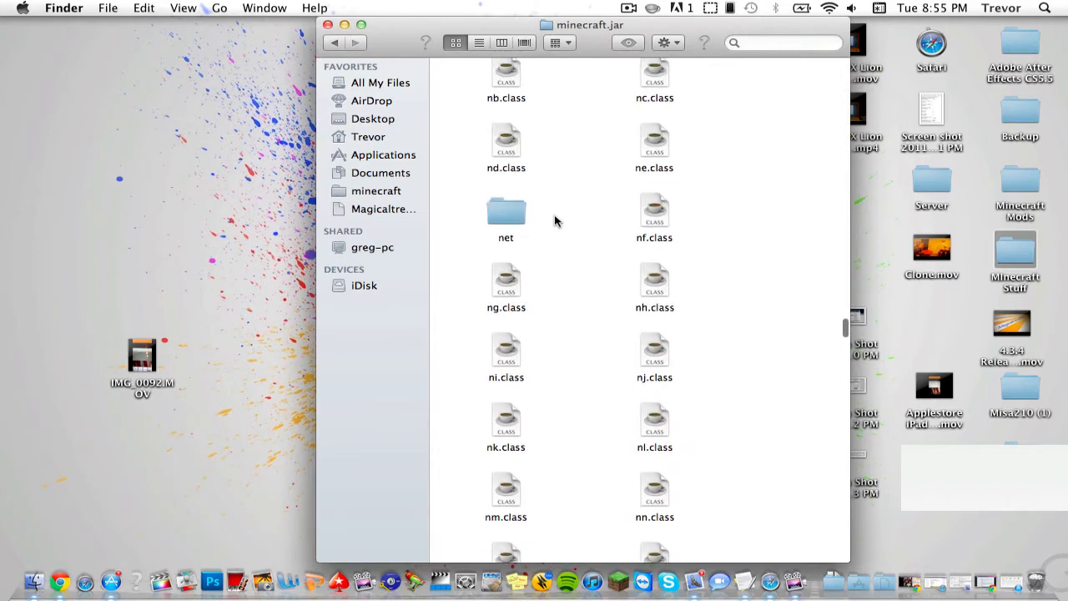
scroll("down", 3)
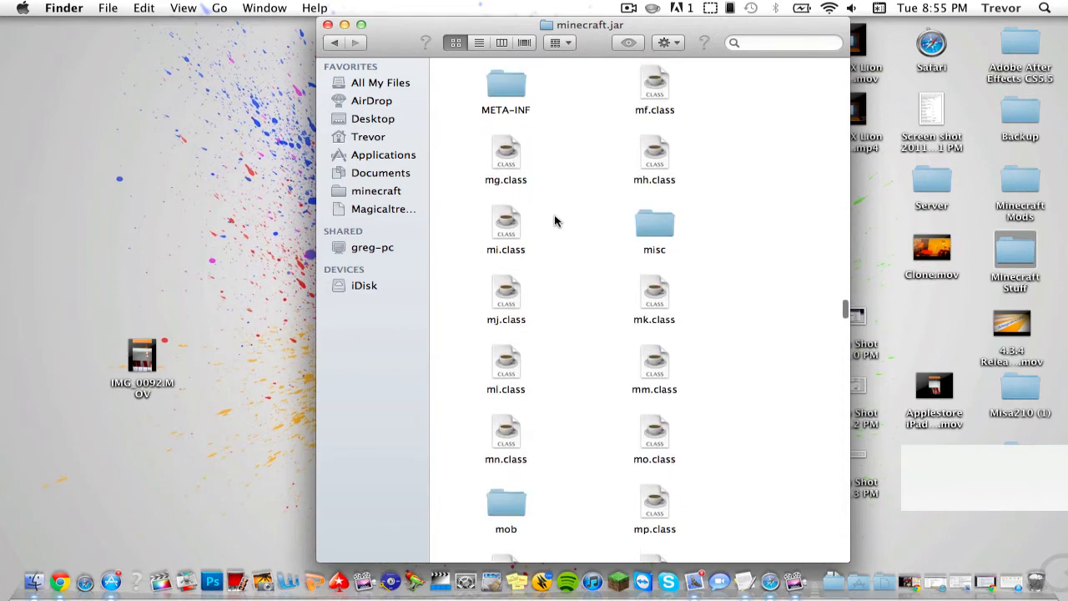
right_click(505, 163)
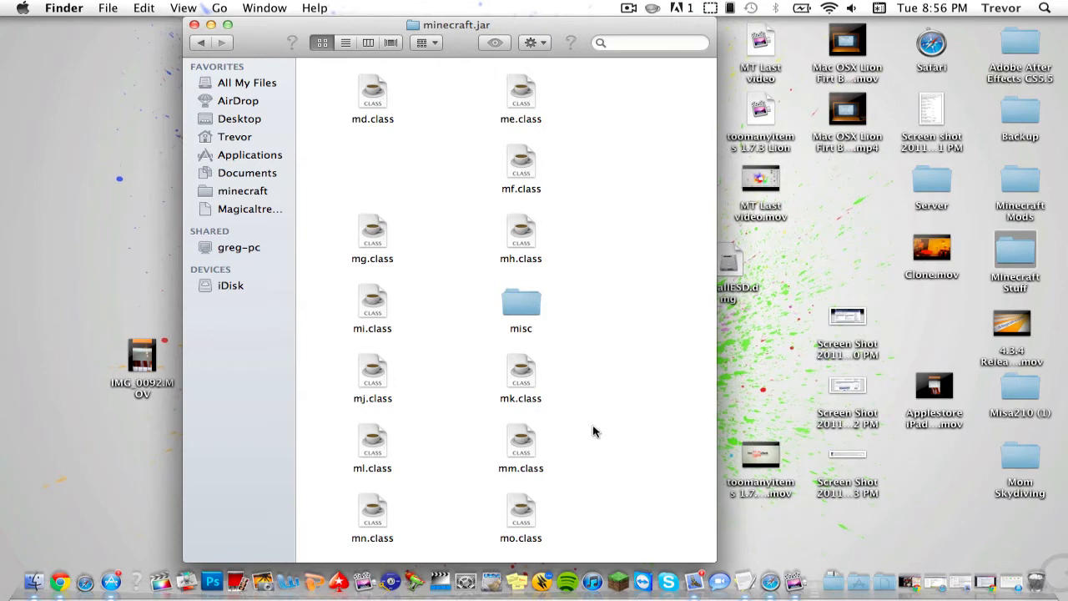
Select all ModLoader class files and paste them into minecraft.jar via the gear menu
double_click(521, 304)
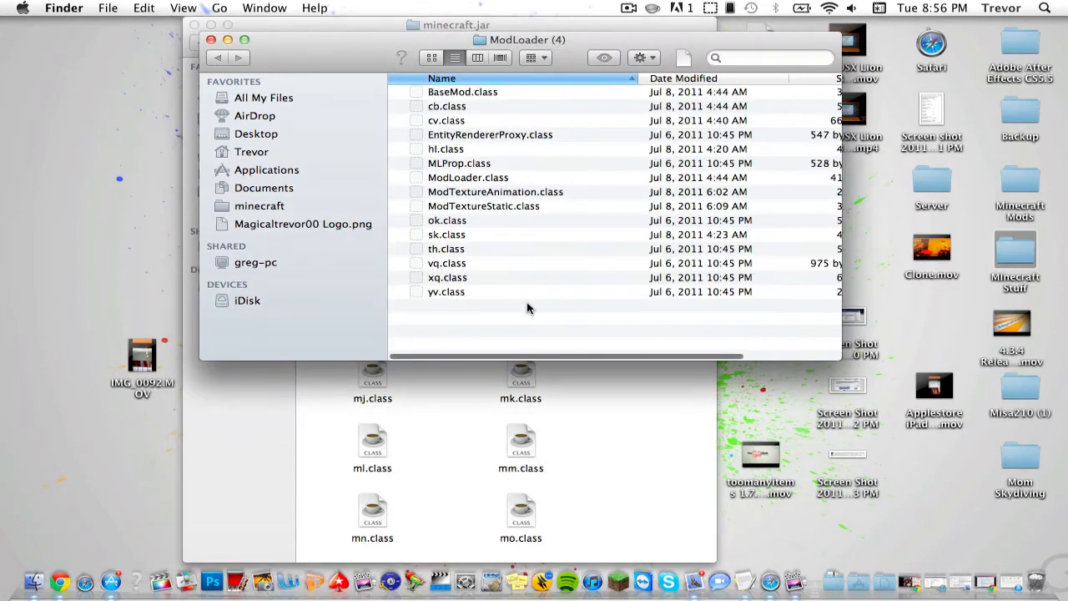
key("cmd+a")
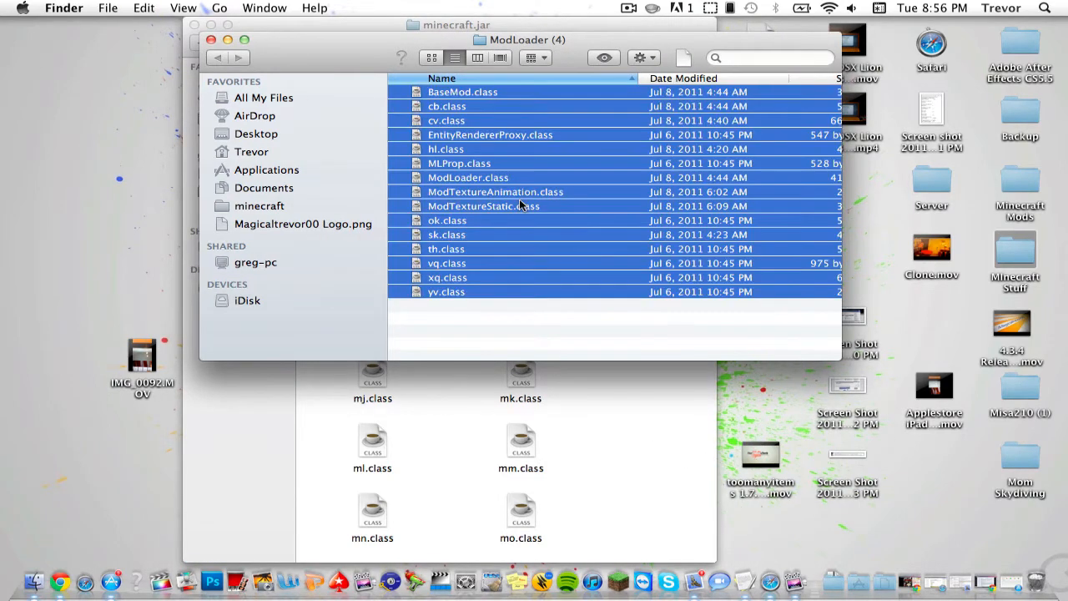
left_click(640, 57)
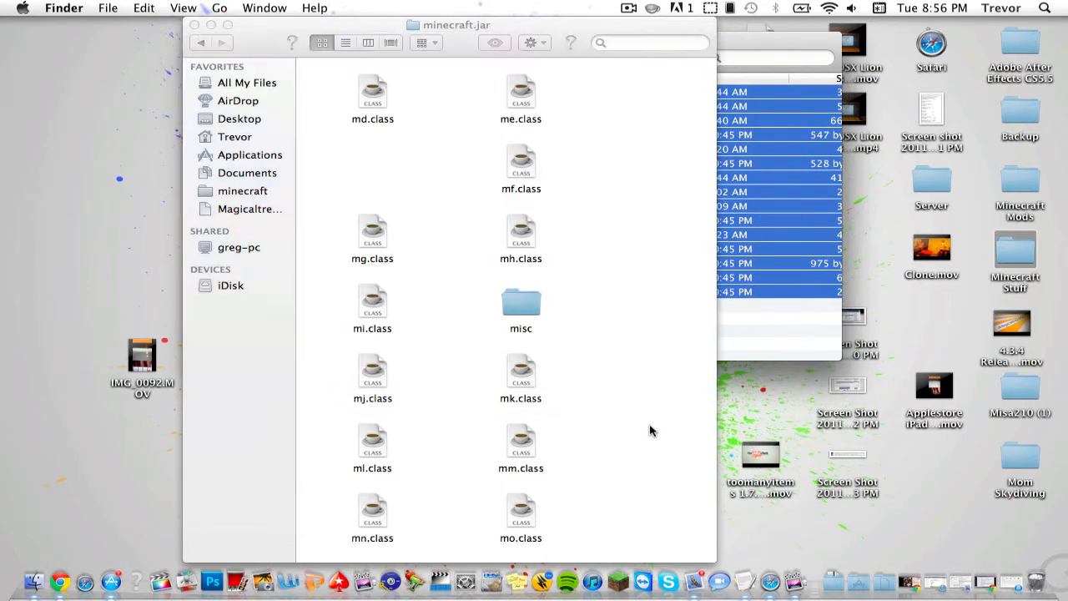
left_click(530, 42)
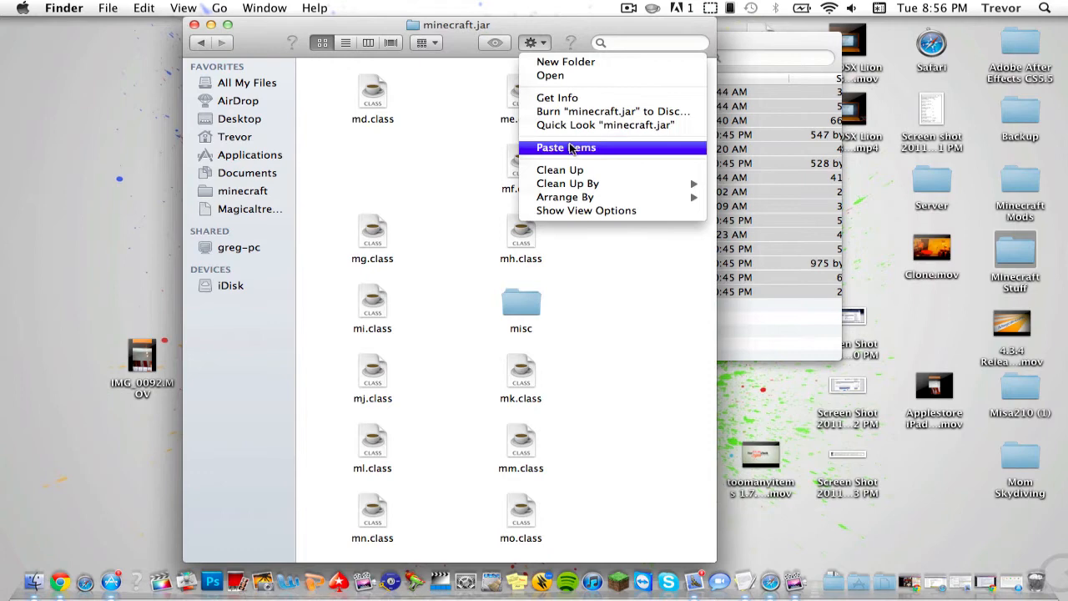
left_click(565, 147)
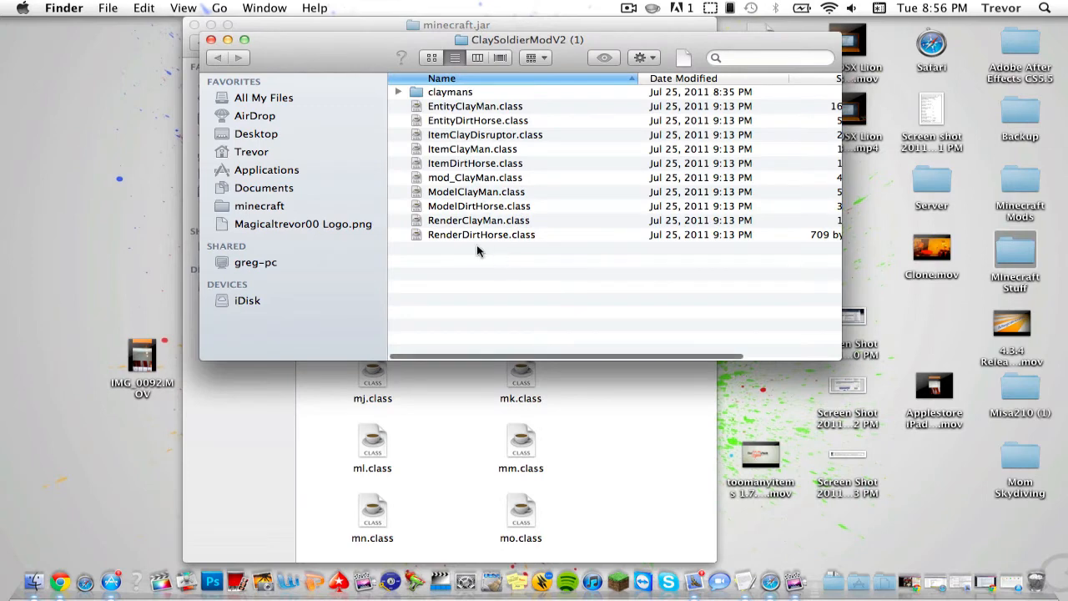
Select all eleven ClaySoldierModV2 items and copy them
key("cmd+a")
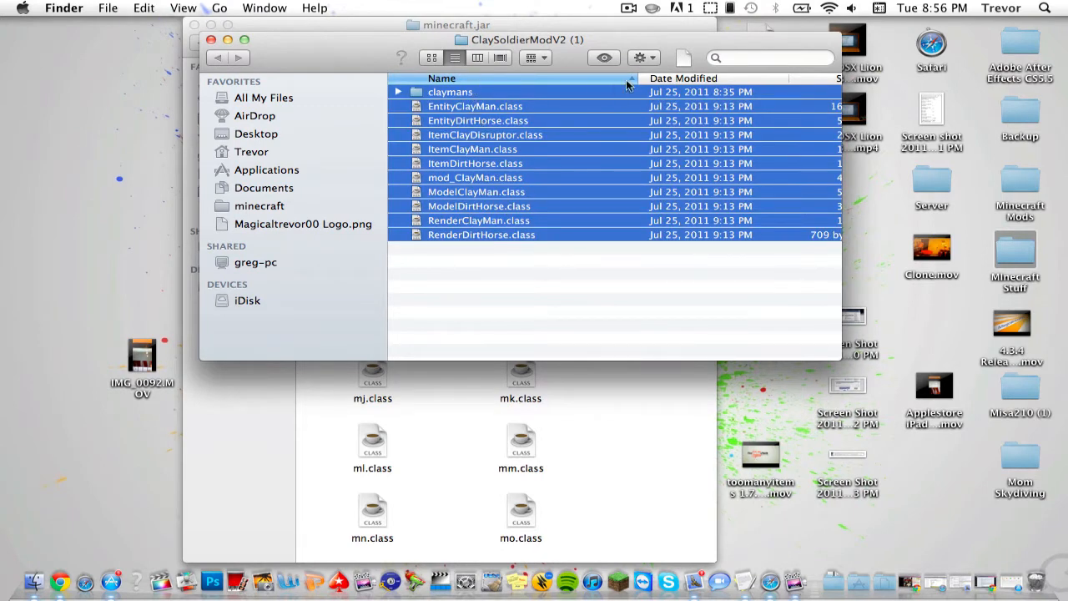
left_click(640, 57)
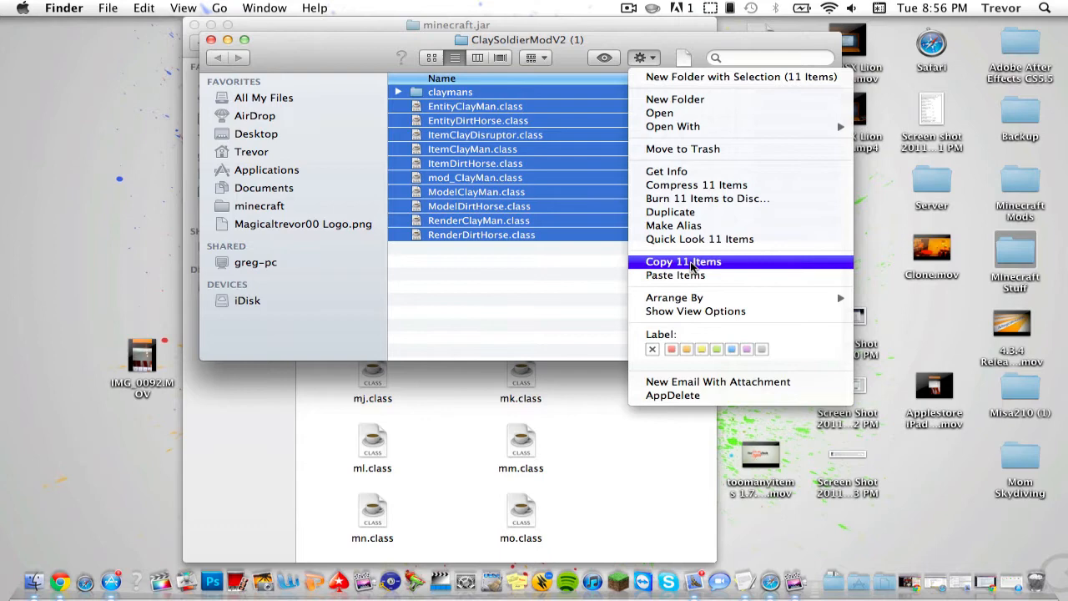
left_click(682, 261)
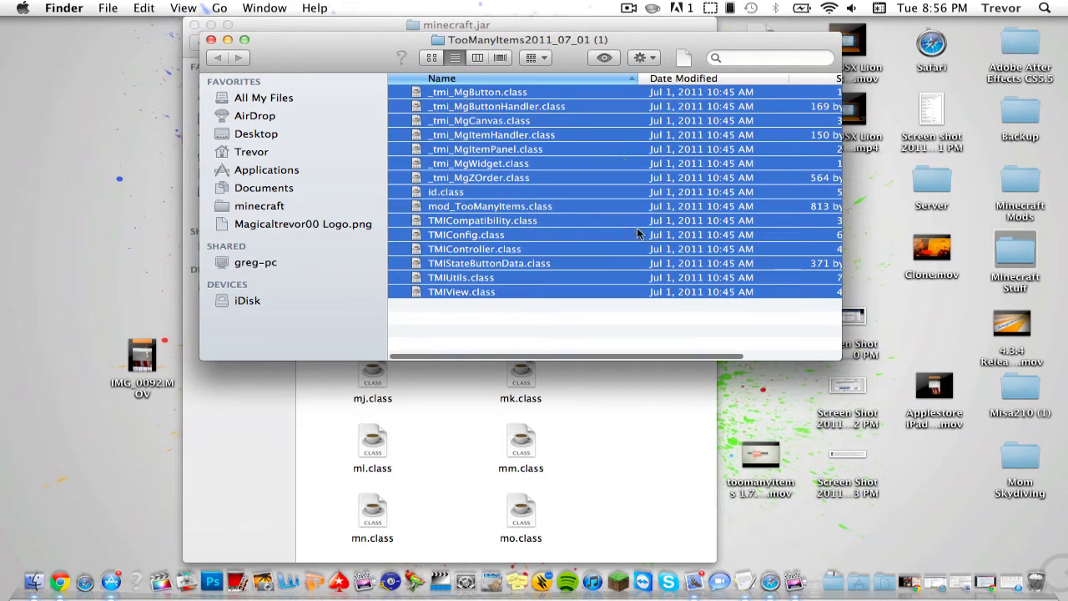
Paste the copied Clay Soldier class files into the minecraft.jar folder
left_click(639, 58)
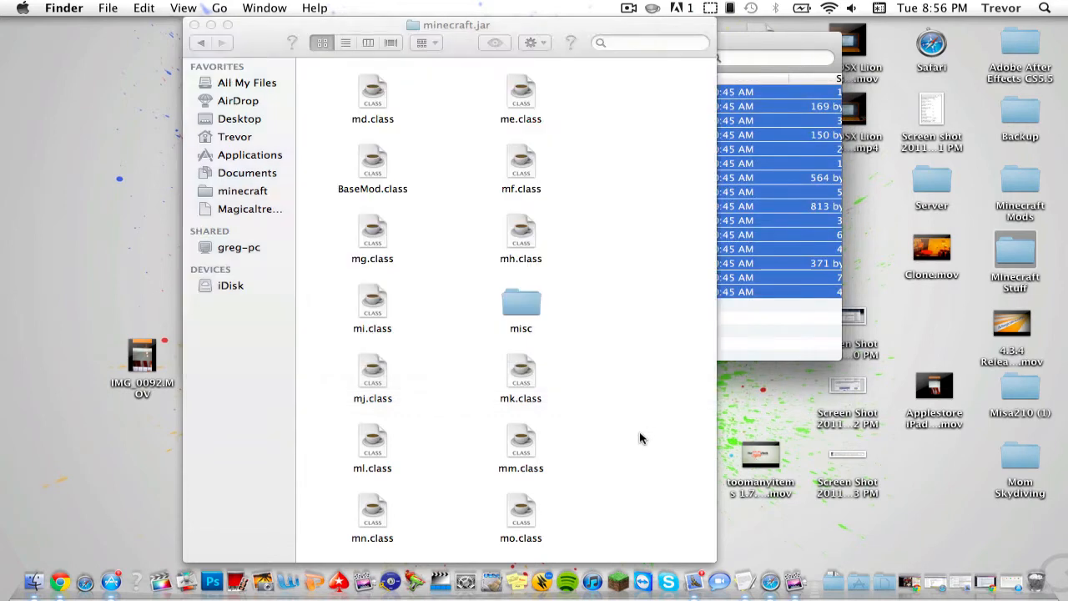
left_click(530, 43)
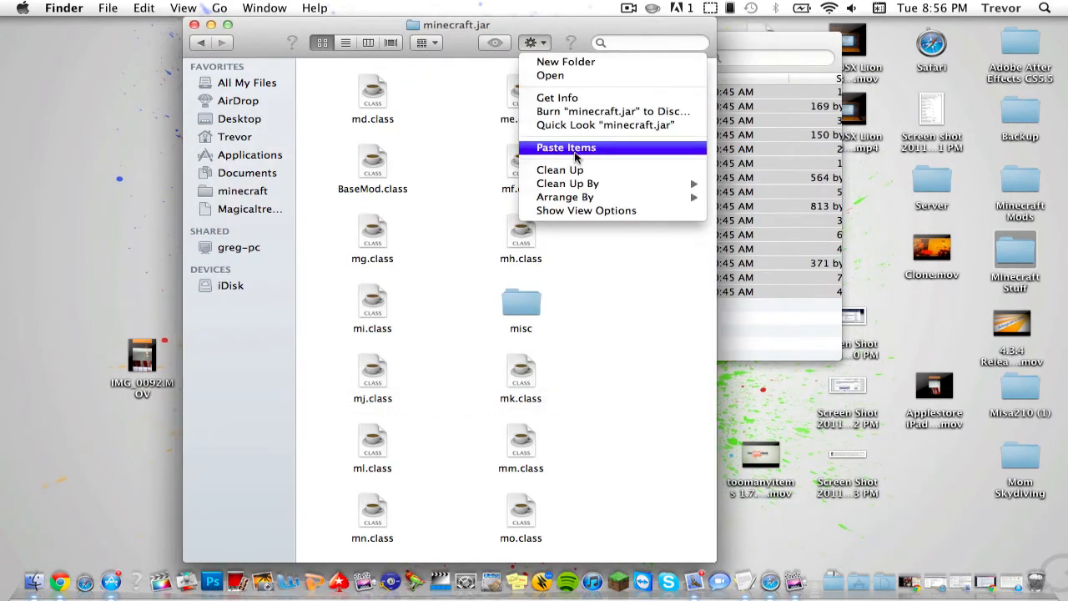
left_click(566, 146)
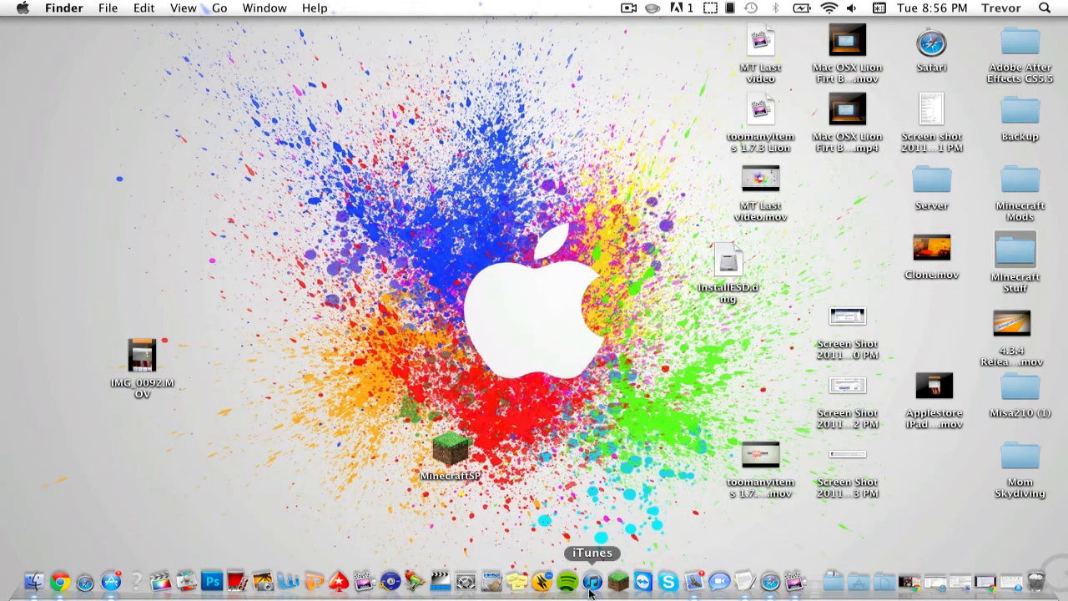
mouse_move(617, 581)
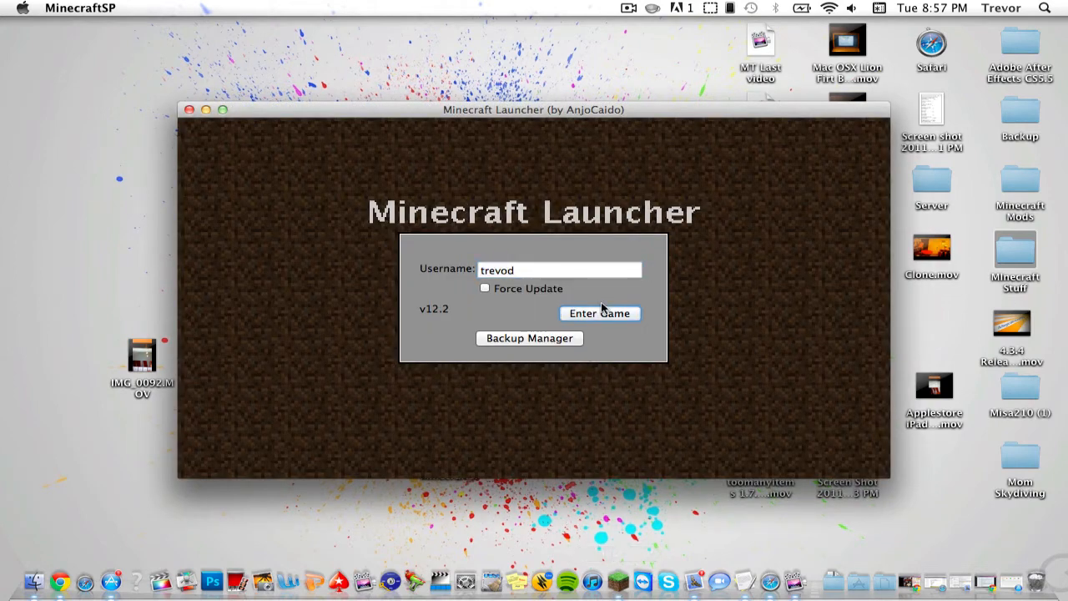
Enter the game from the MinecraftSP launcher to reach the Beta 1.7.3 title menu
left_click(599, 312)
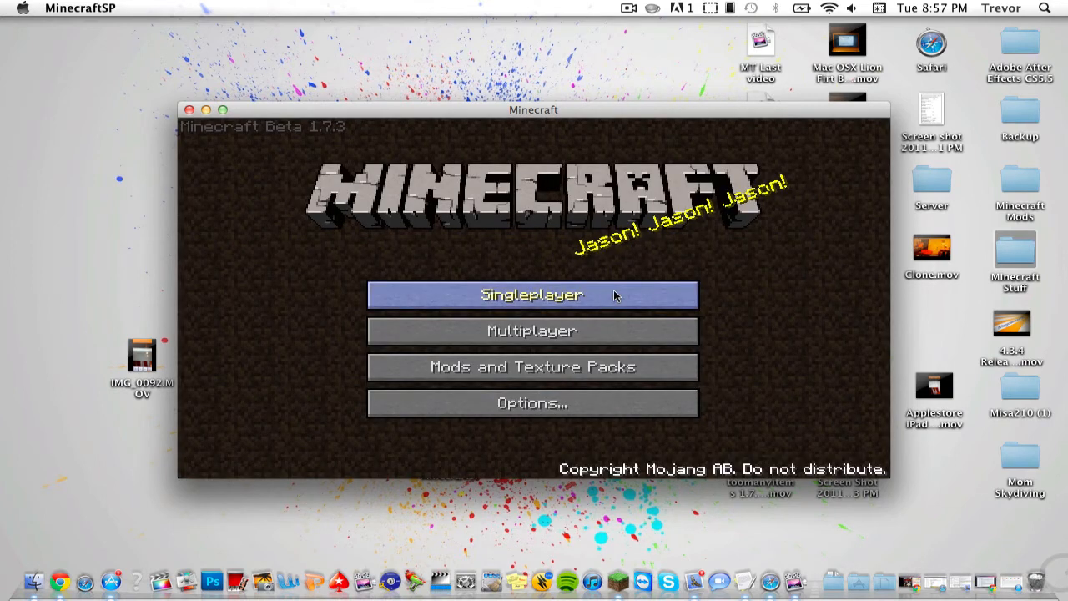
Load the 'New World' singleplayer save
left_click(532, 295)
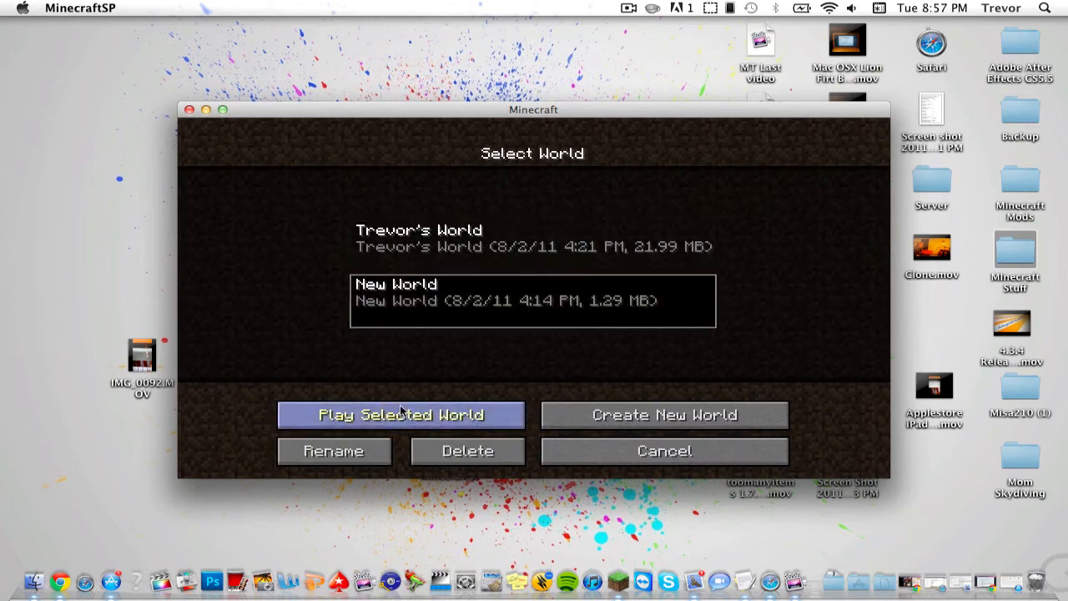
left_click(399, 415)
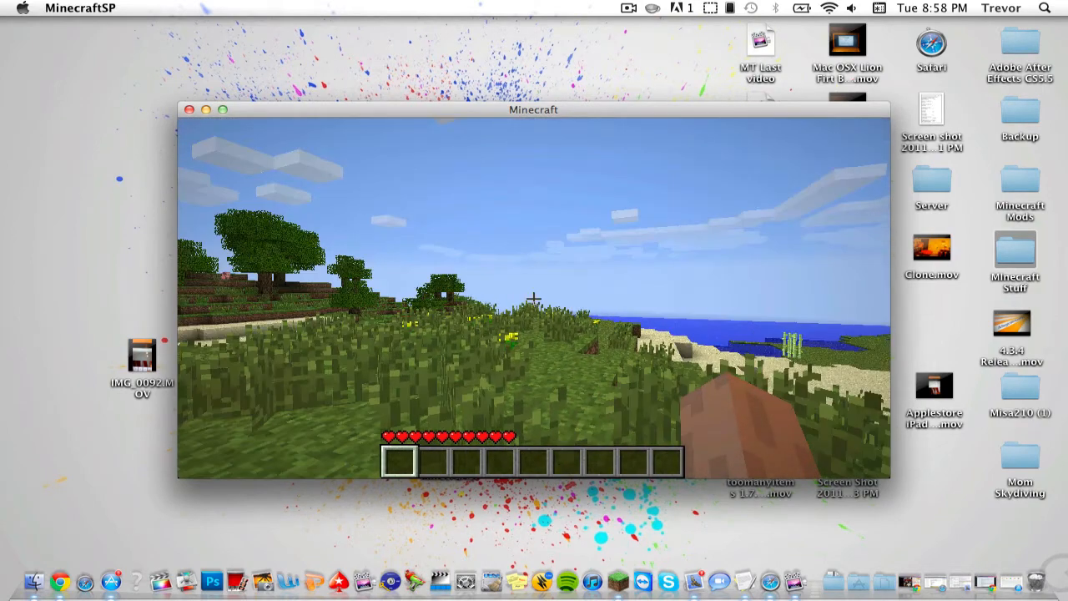
mouse_move(534, 299)
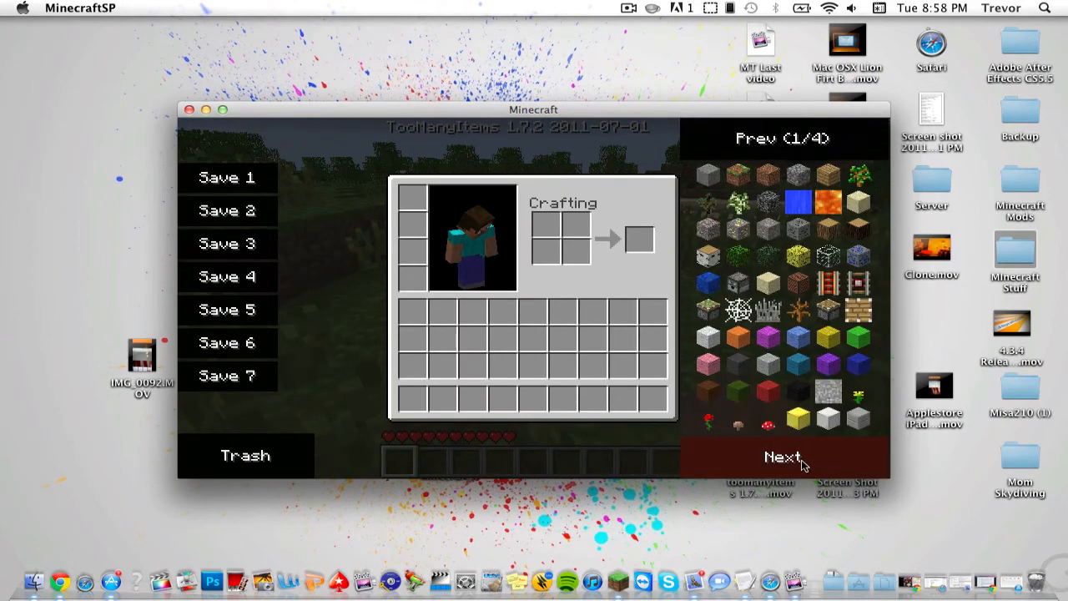
Page through TooManyItems and add Clay Soldiers and a Dirt Horse stack to the hotbar
left_click(782, 457)
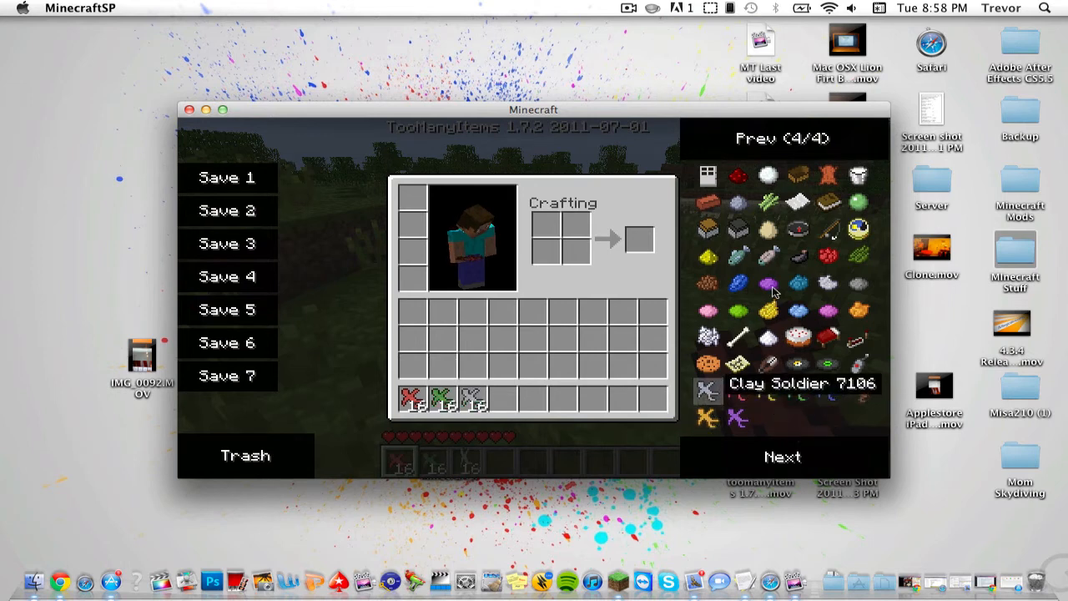
left_click(781, 457)
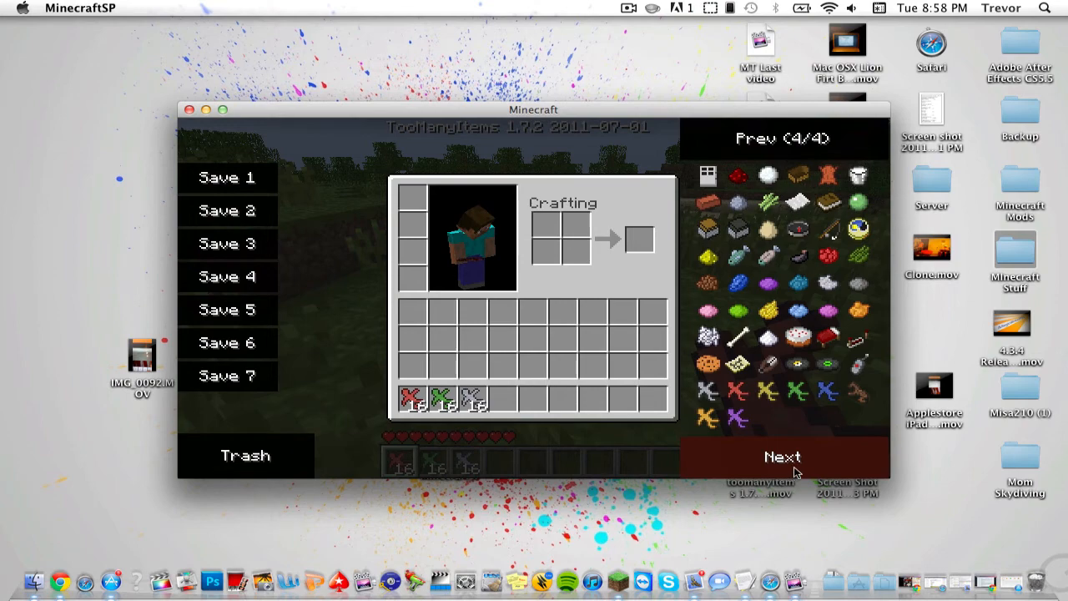
left_click(859, 393)
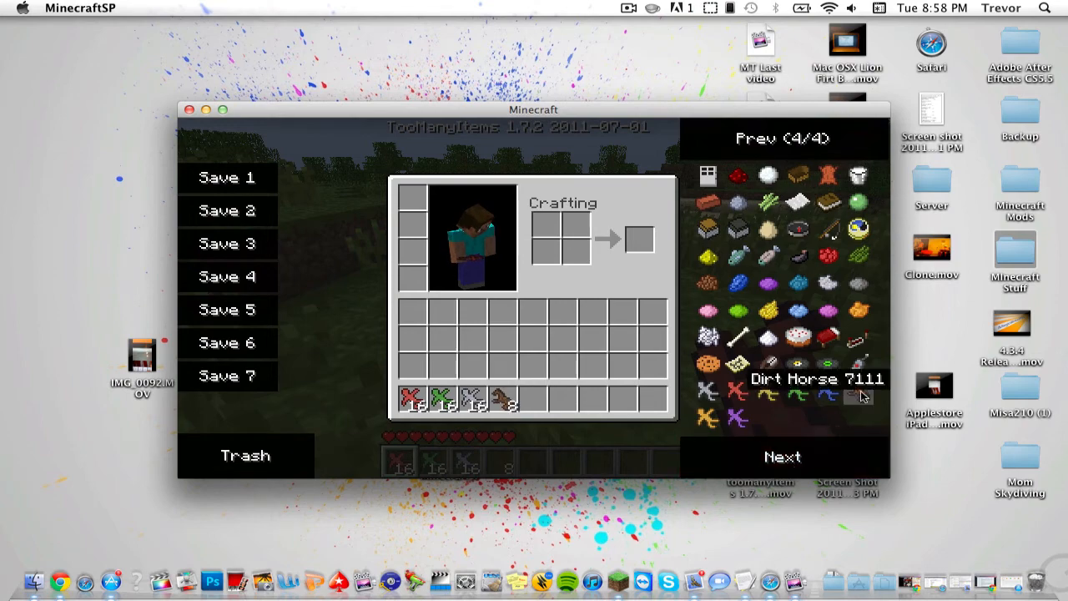